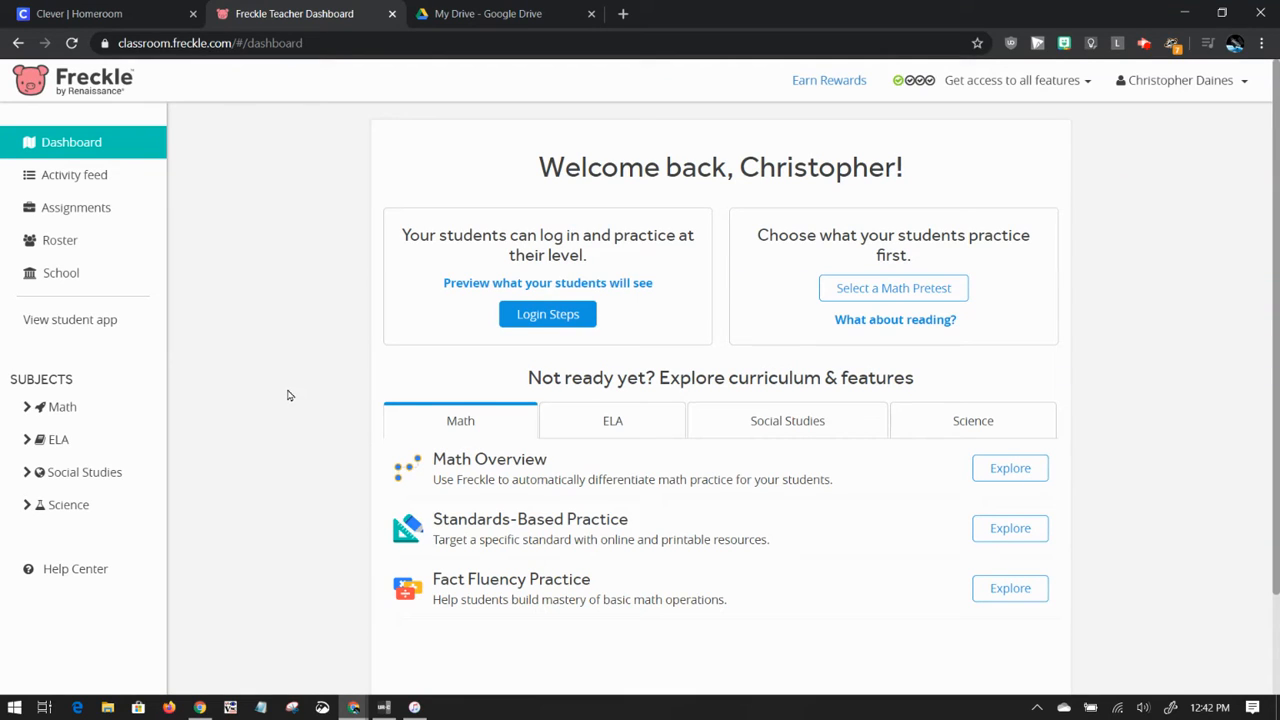
pyautogui.moveTo(8, 388)
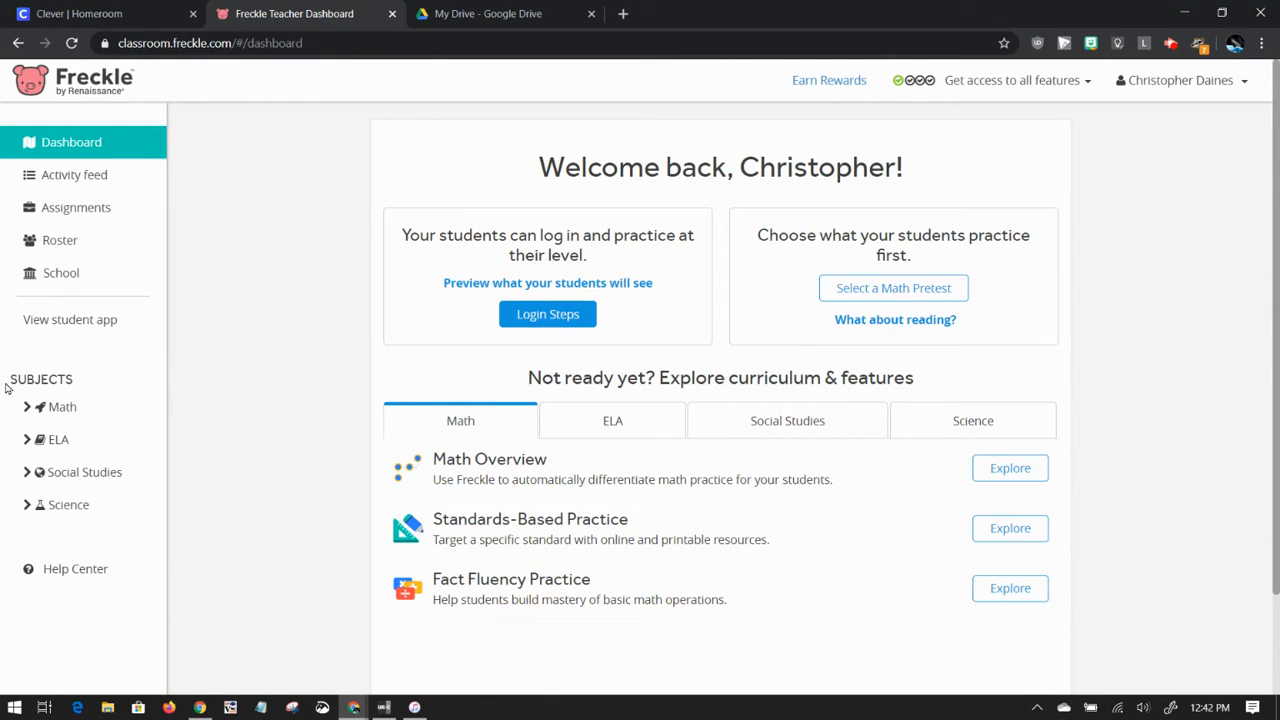
# Open the Math subject's Content page from the sidebar.
pyautogui.click(62, 406)
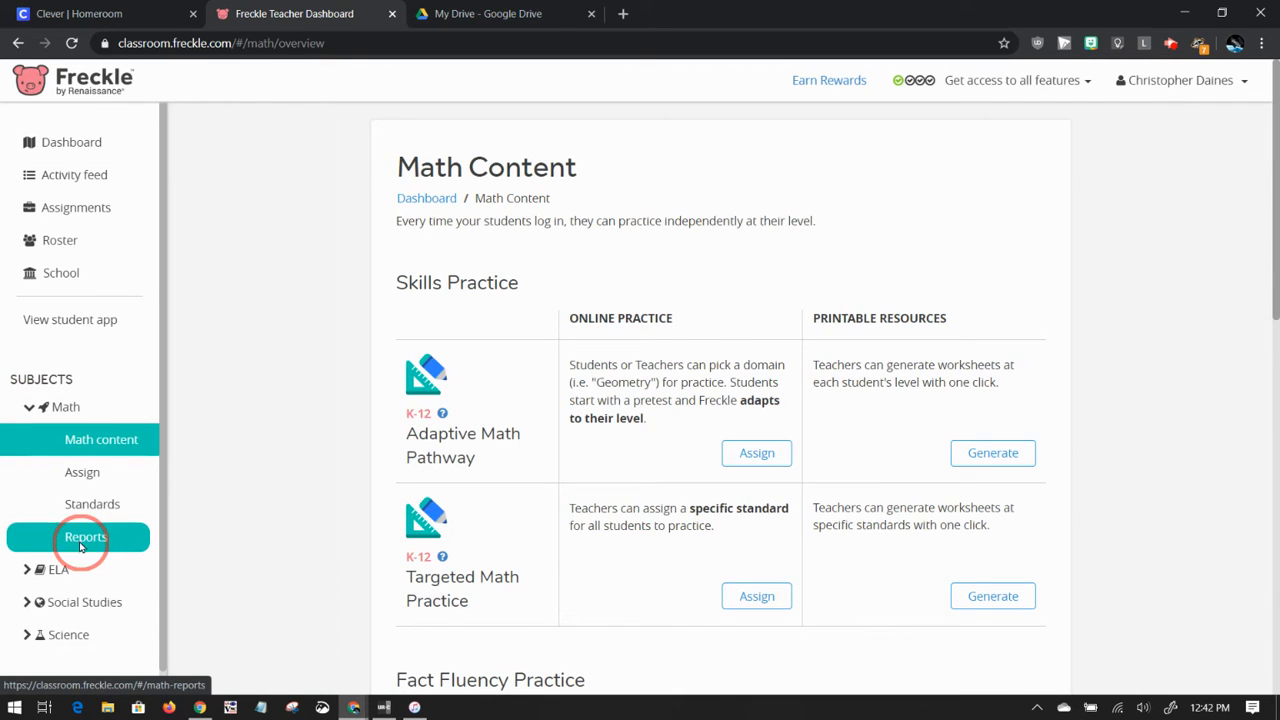
# Open the Math Reports page and scroll through report types down to Fact Practice.
pyautogui.click(84, 536)
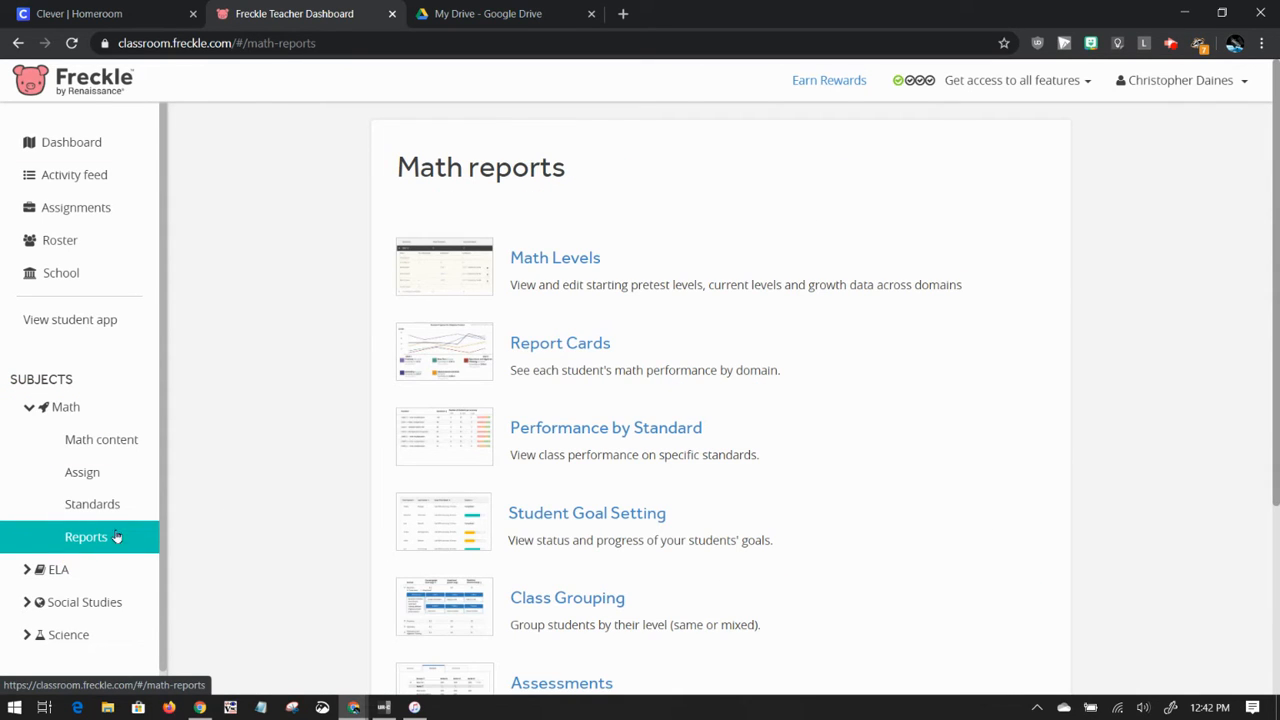
pyautogui.moveTo(648, 338)
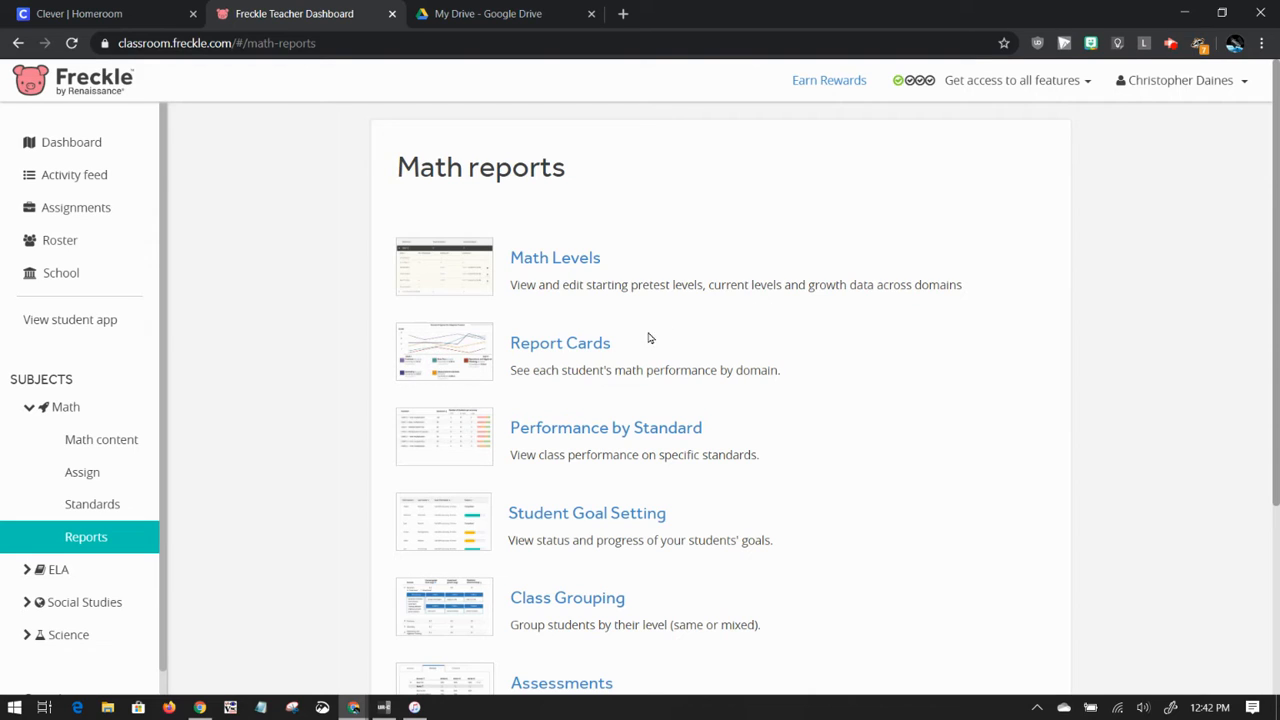
pyautogui.moveTo(548, 370); pyautogui.dragTo(736, 370)
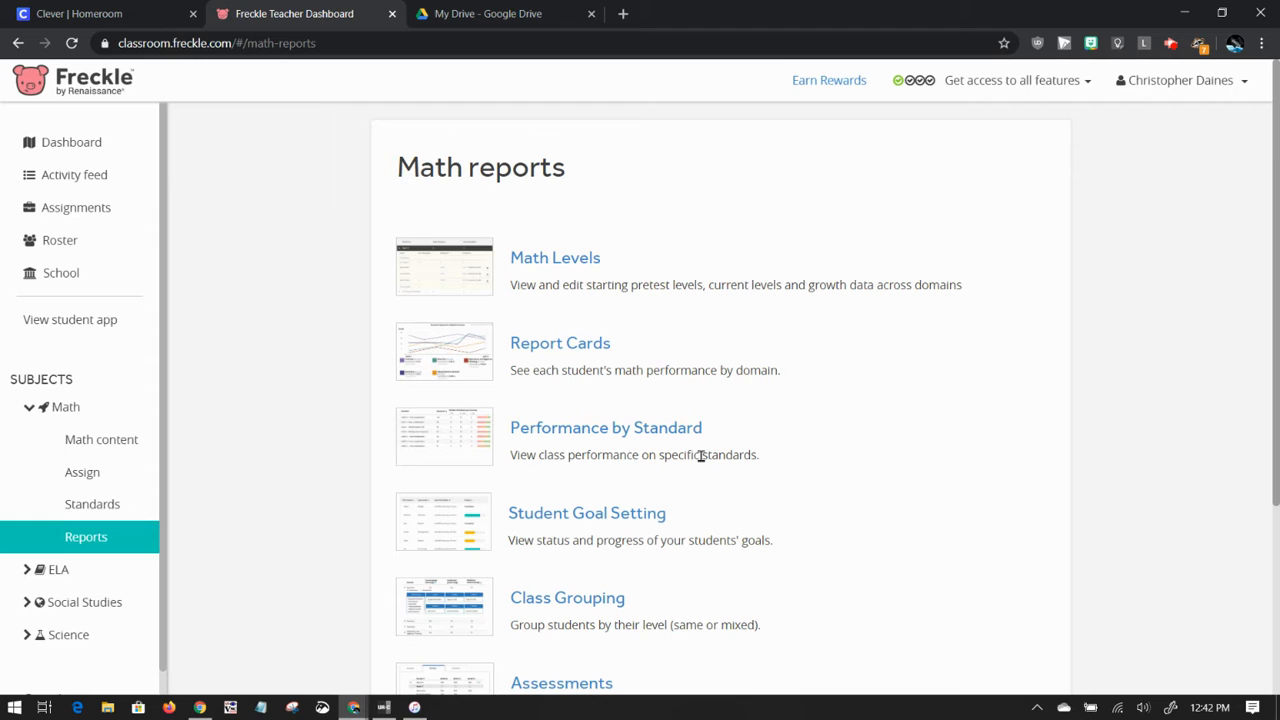
pyautogui.moveTo(736, 472)
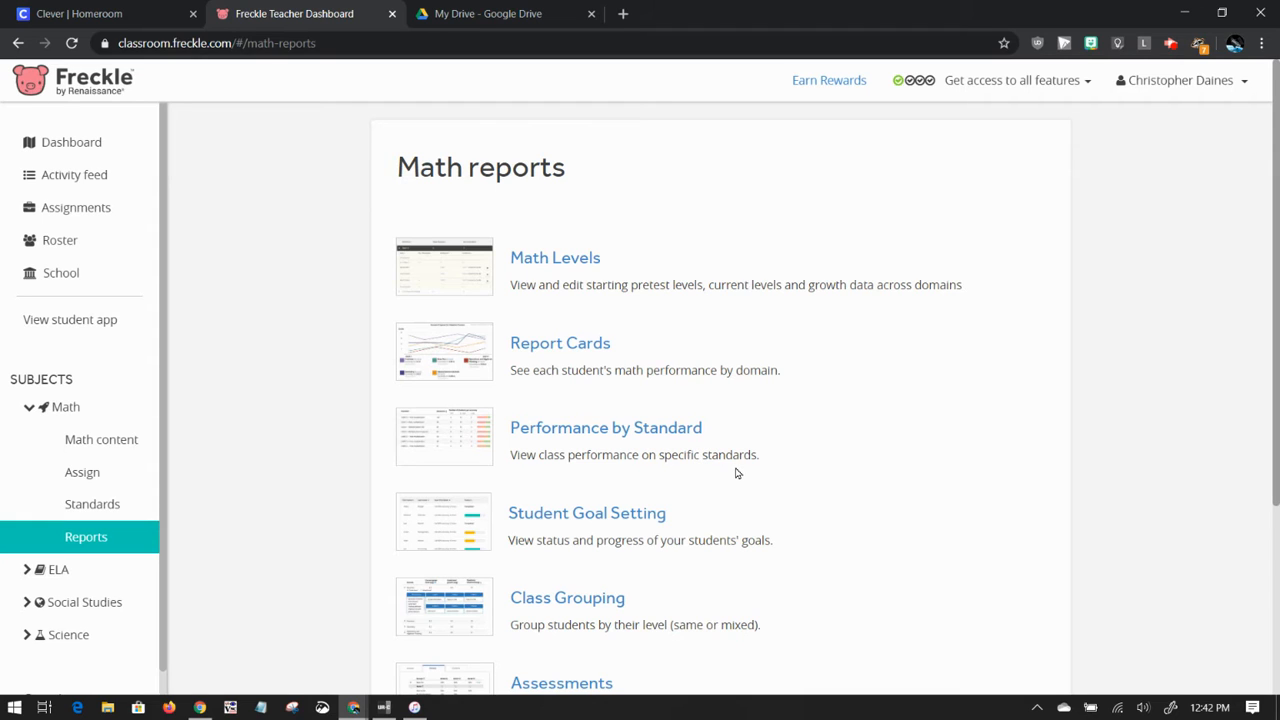
pyautogui.scroll(-3)
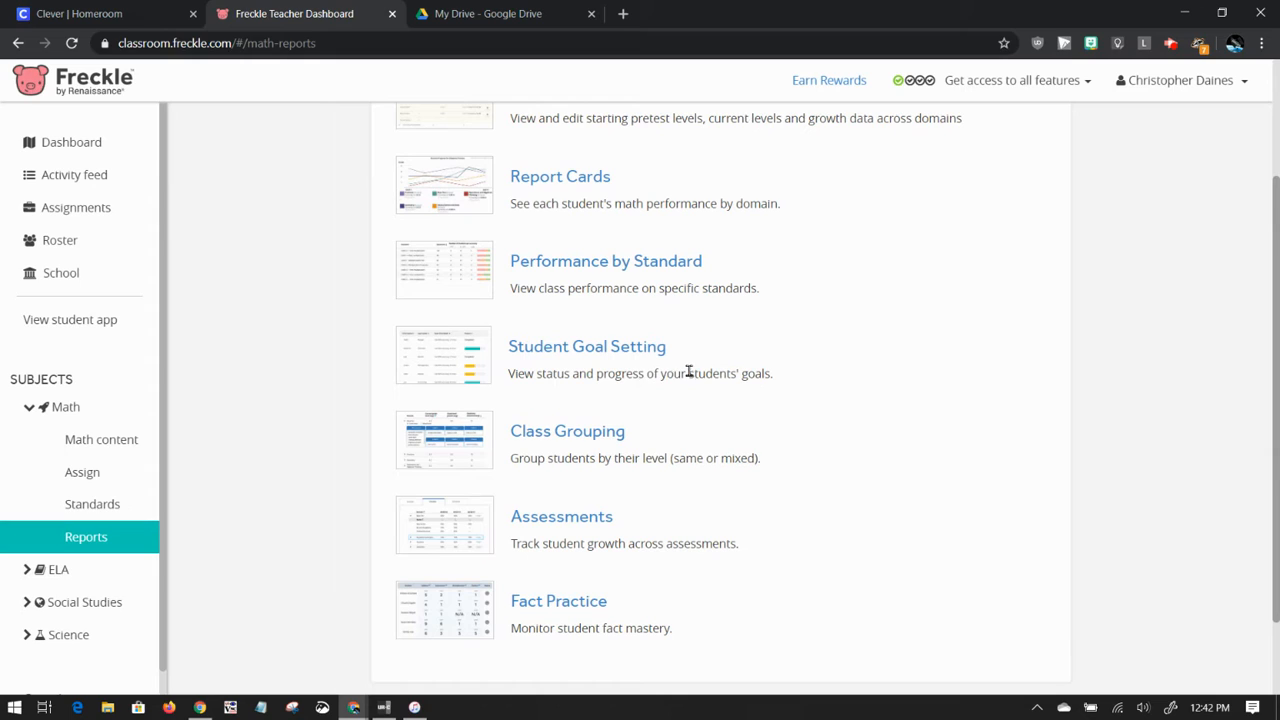
pyautogui.moveTo(736, 464)
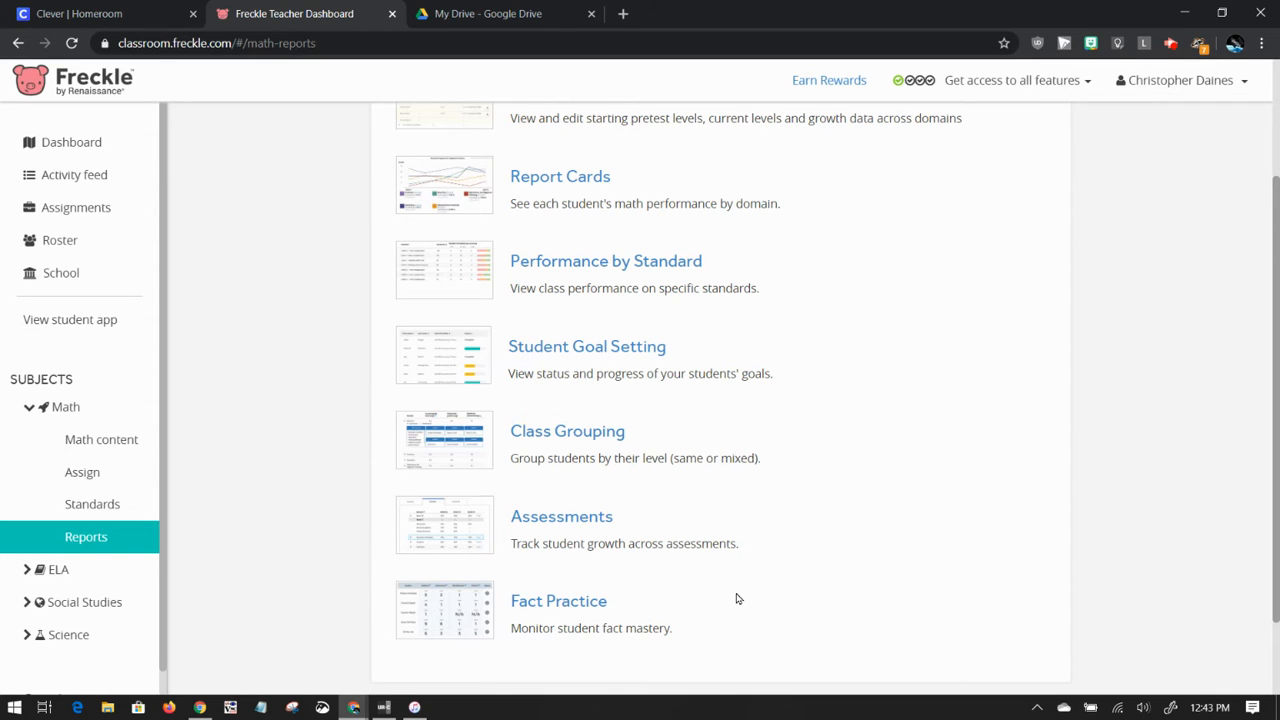
pyautogui.scroll(-3)
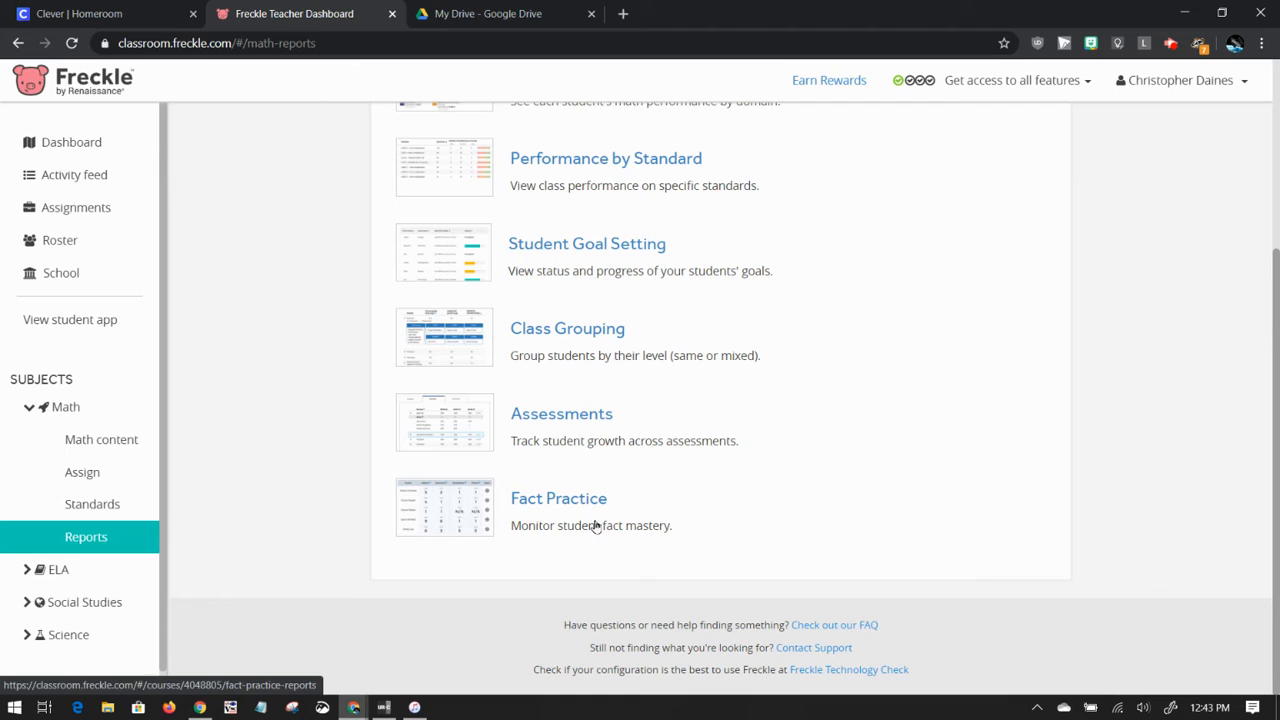
pyautogui.moveTo(584, 508)
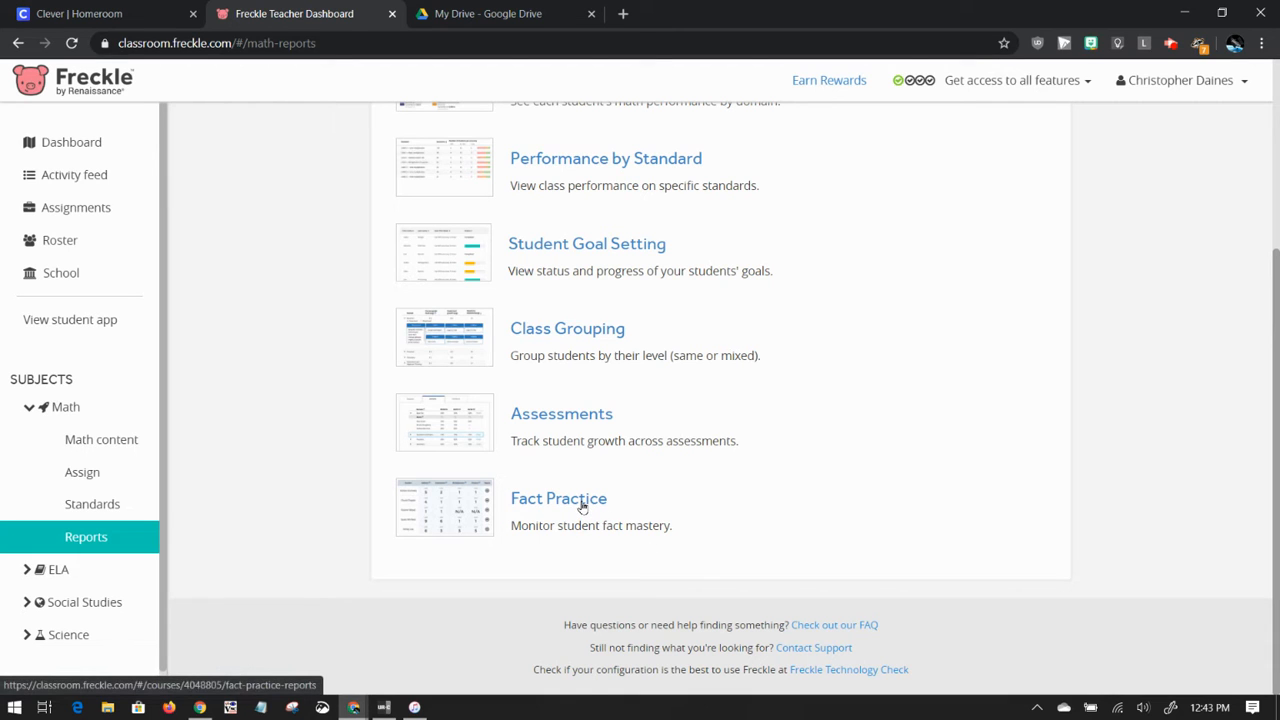
# Open the Fact Practice report and switch its Class to Daines.
pyautogui.click(558, 498)
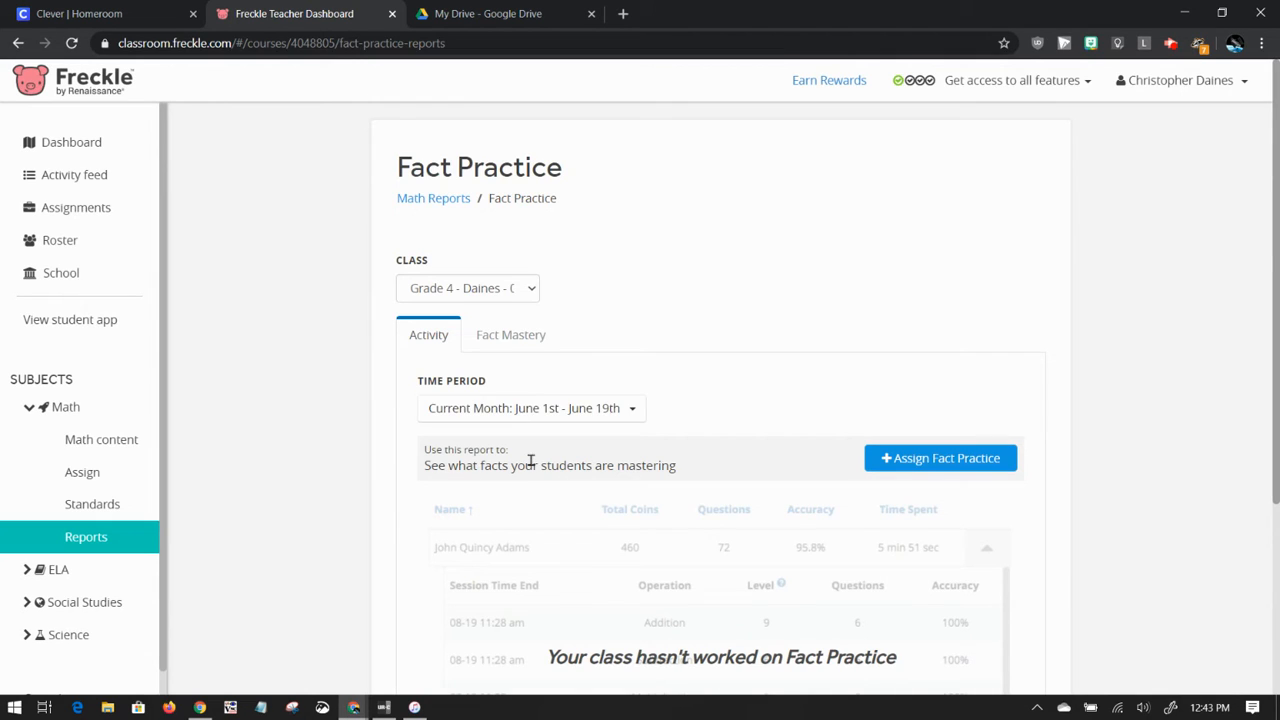
pyautogui.click(468, 288)
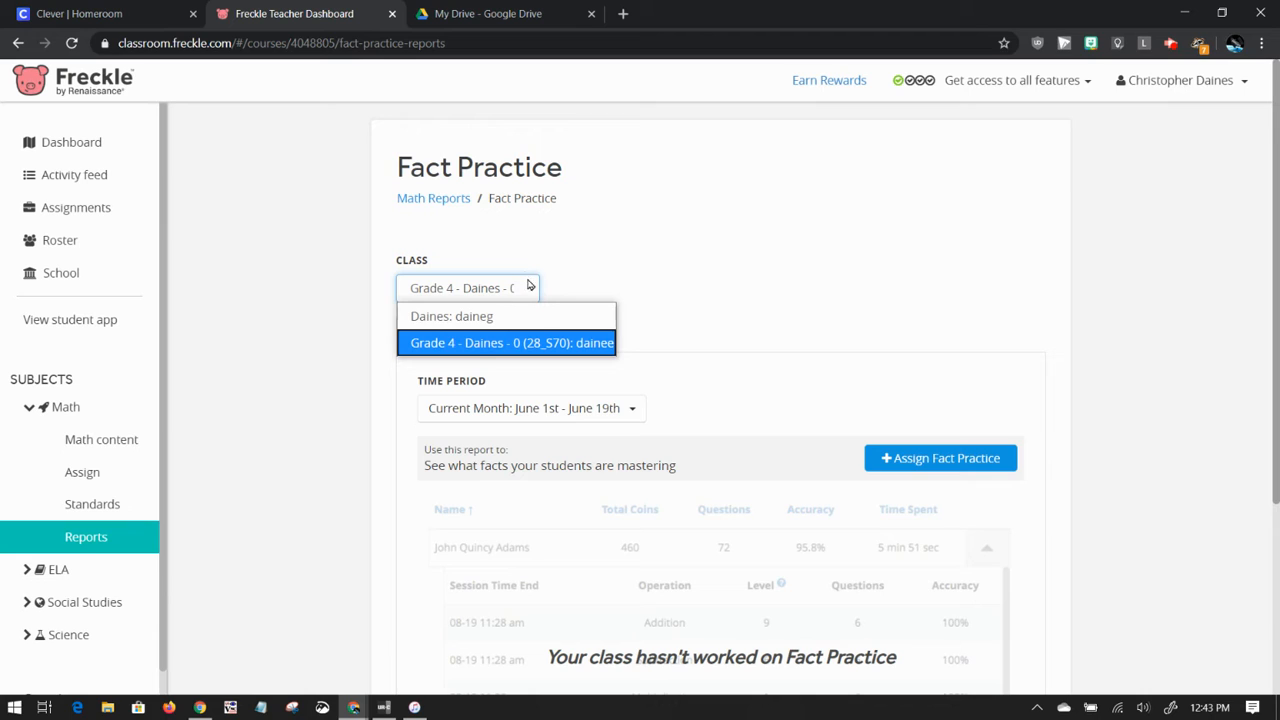
pyautogui.click(510, 342)
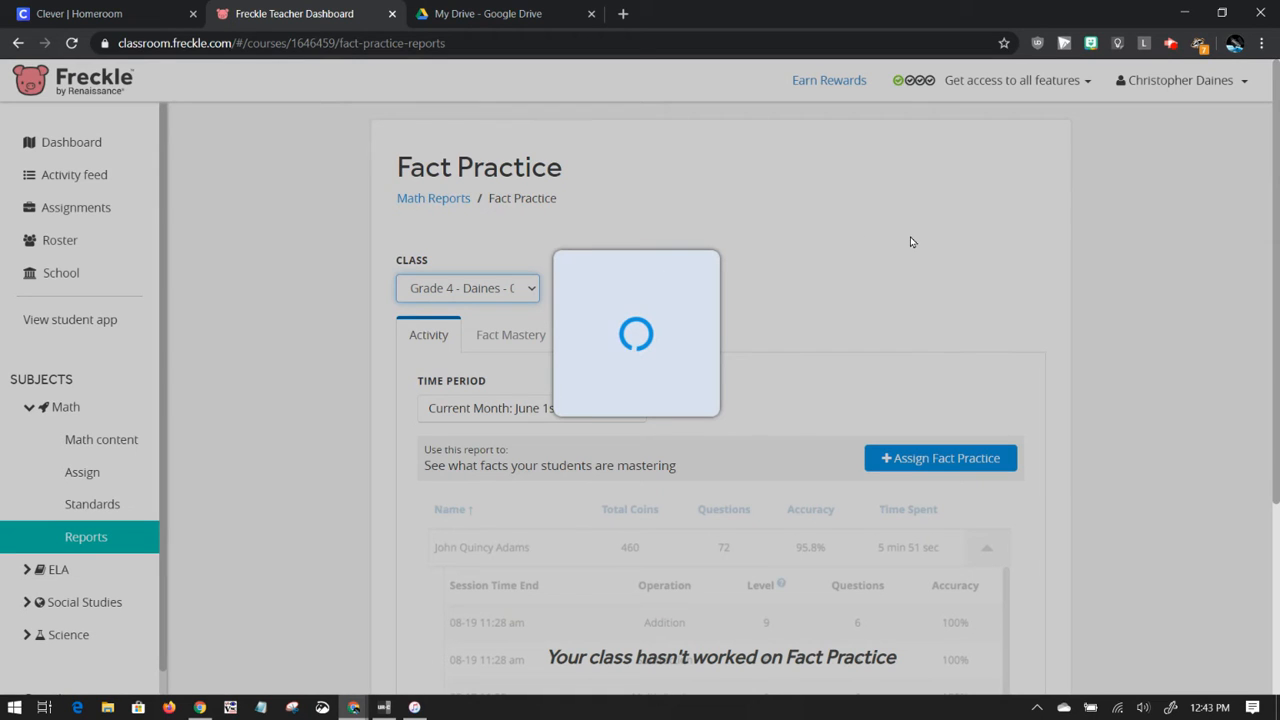
pyautogui.moveTo(876, 238)
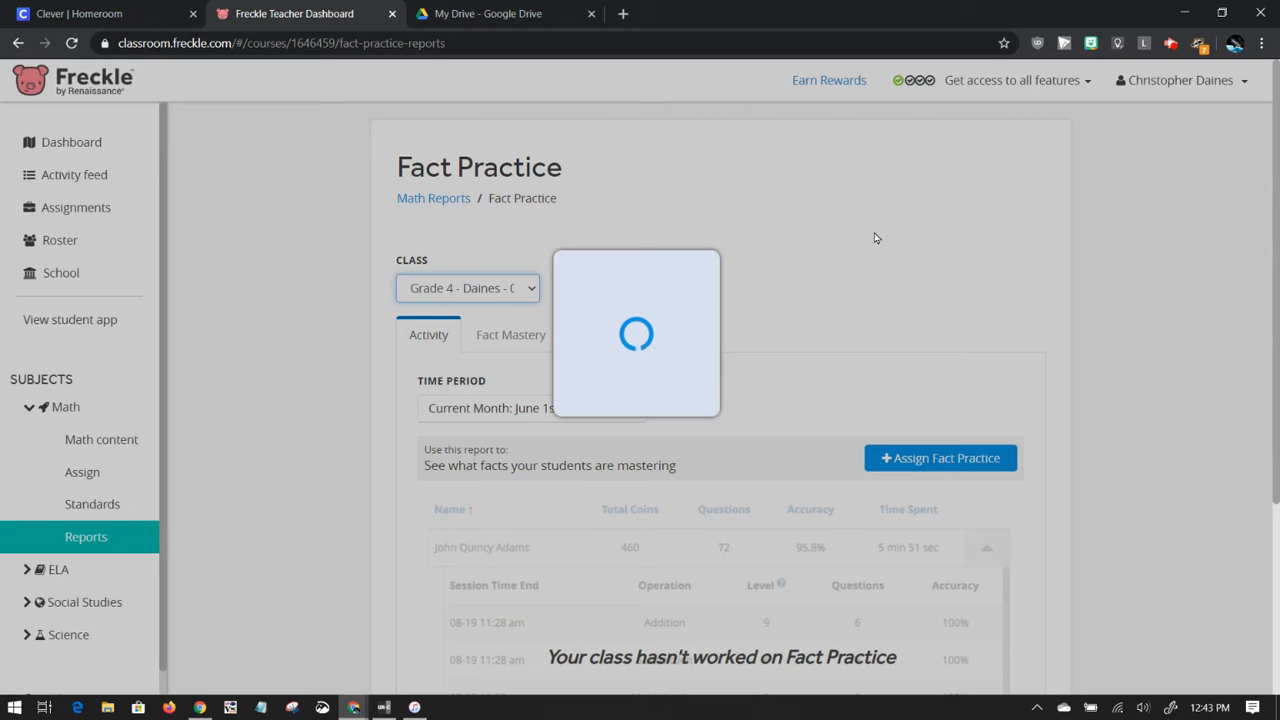
pyautogui.click(468, 288)
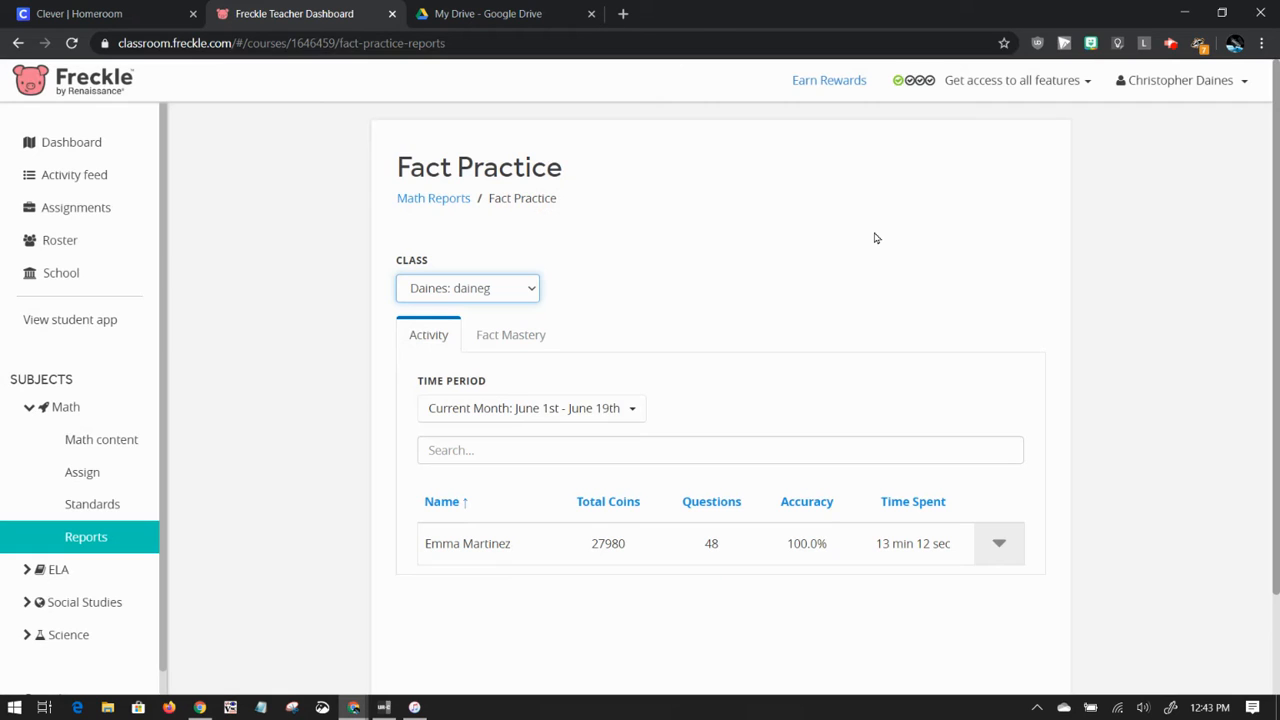
pyautogui.click(532, 408)
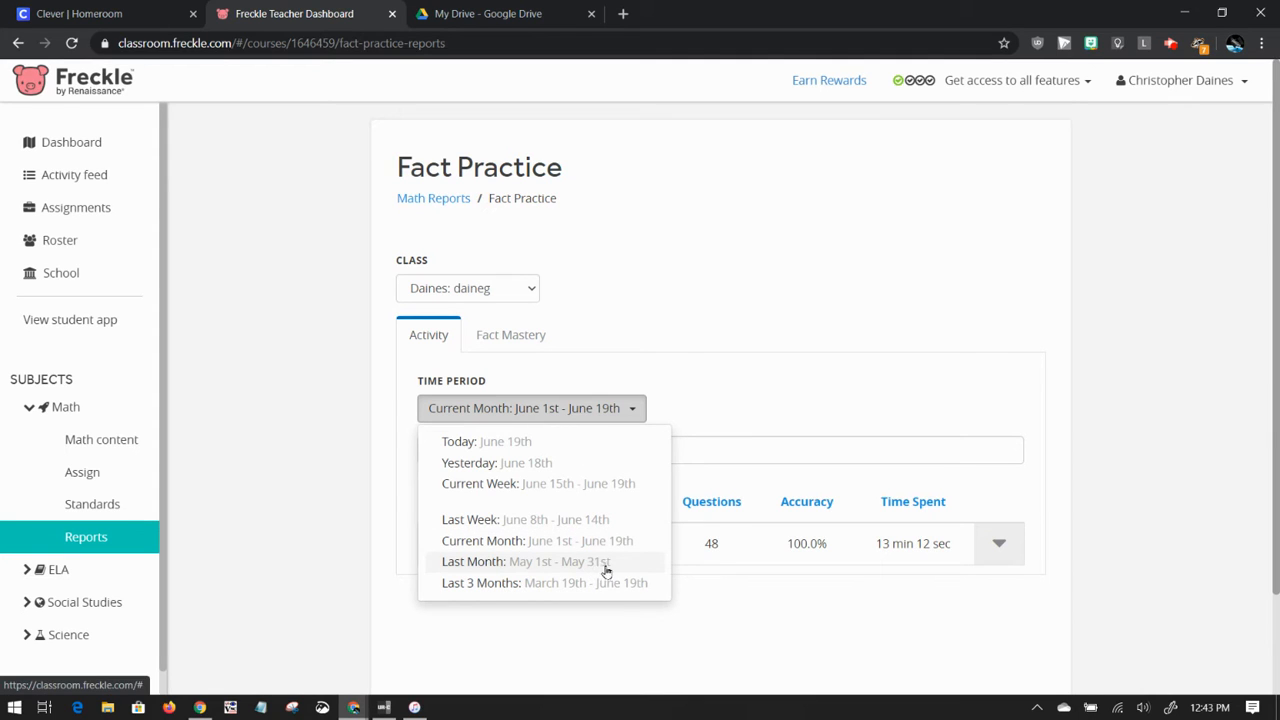
# Set the Time Period to Last 3 Months (March 19th - June 19th) and view the student table.
pyautogui.click(480, 582)
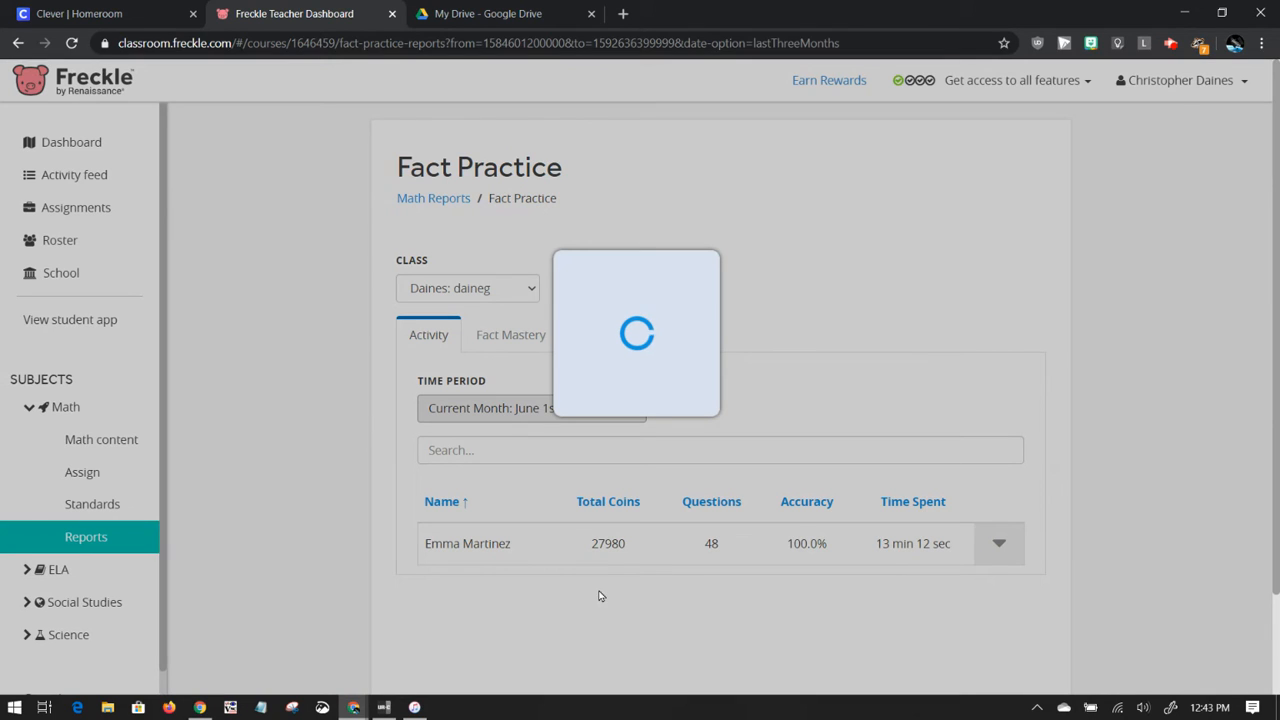
pyautogui.moveTo(1104, 358)
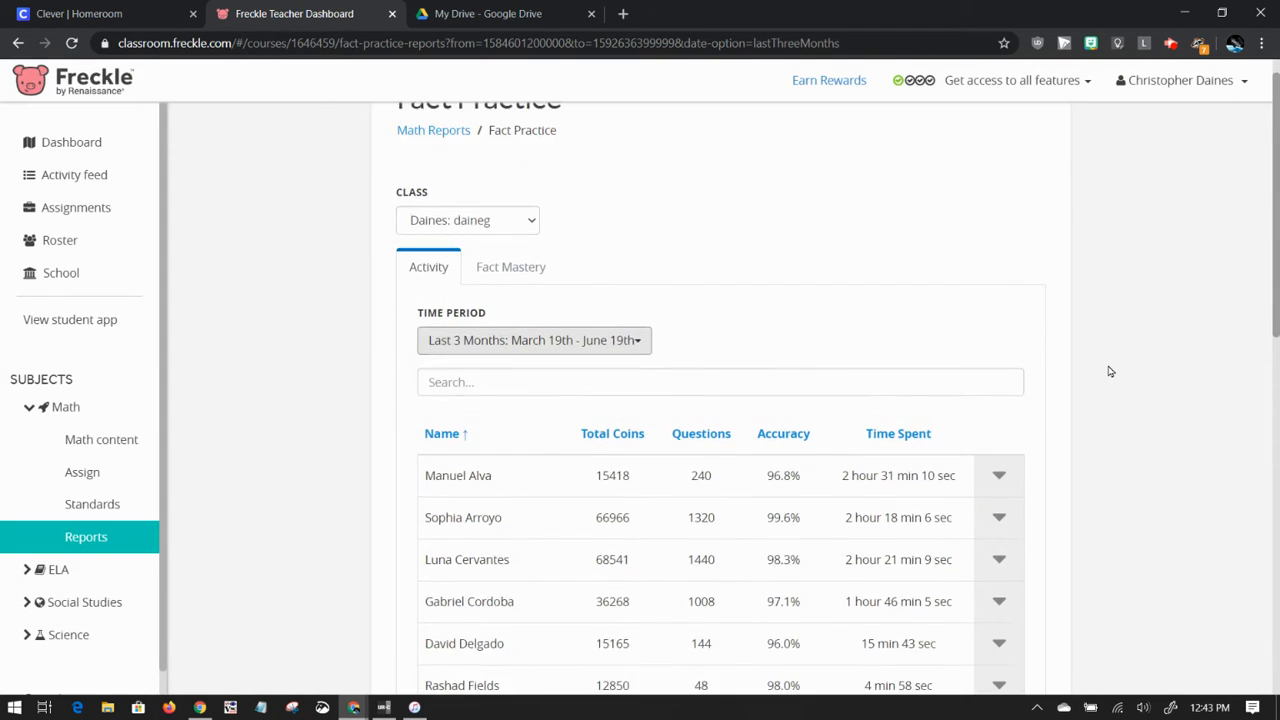
pyautogui.scroll(-3)
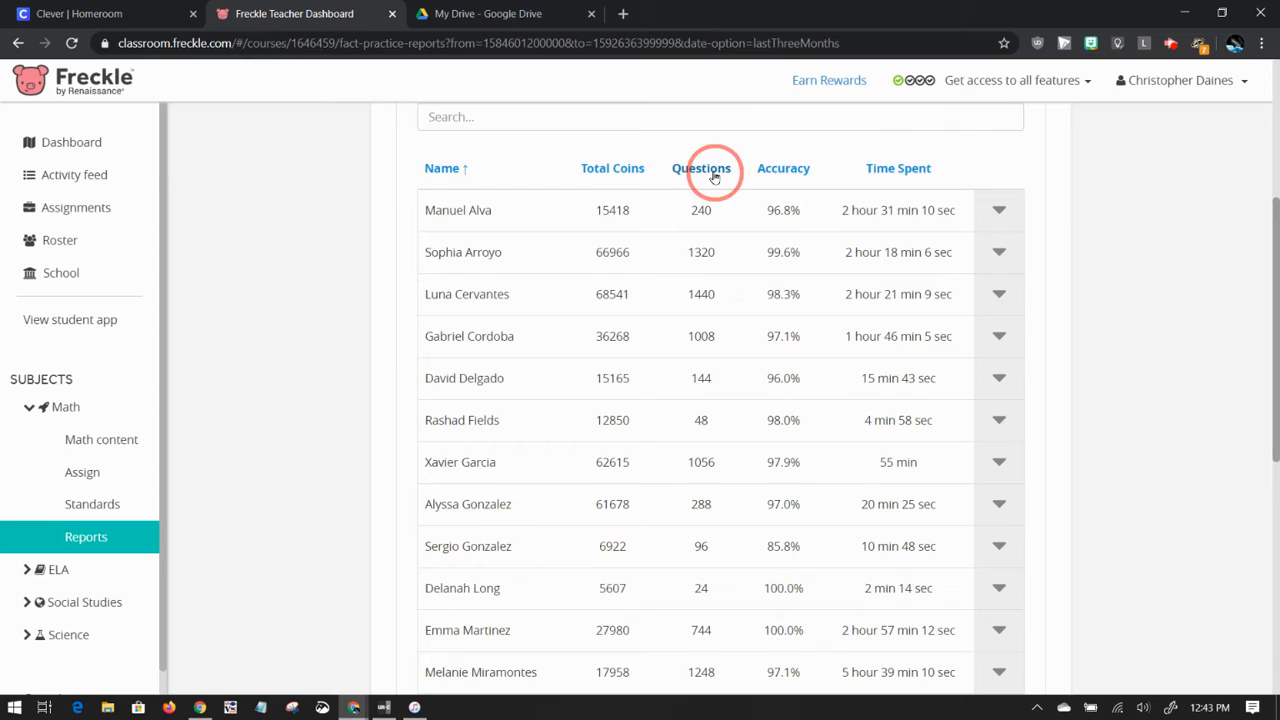
# Sort students by Questions descending, highlighting the top count 1464, then 456 and its 28.8% accuracy.
pyautogui.click(700, 168)
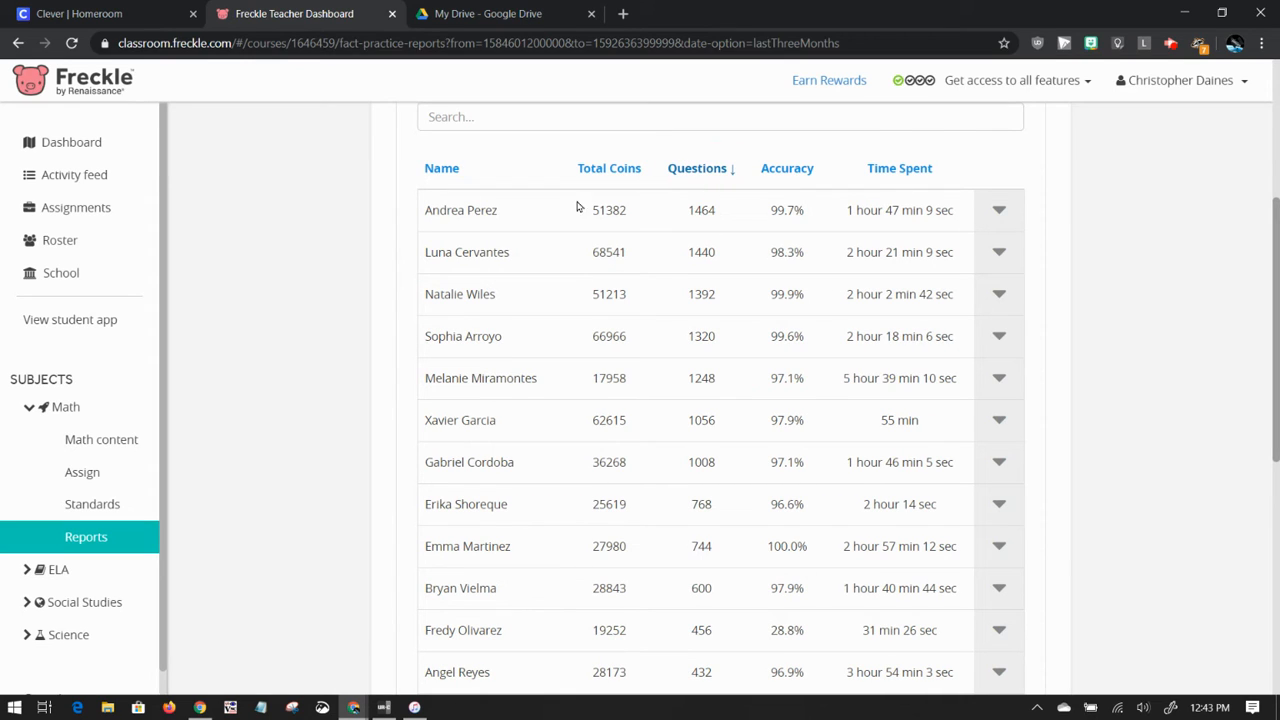
pyautogui.doubleClick(700, 210)
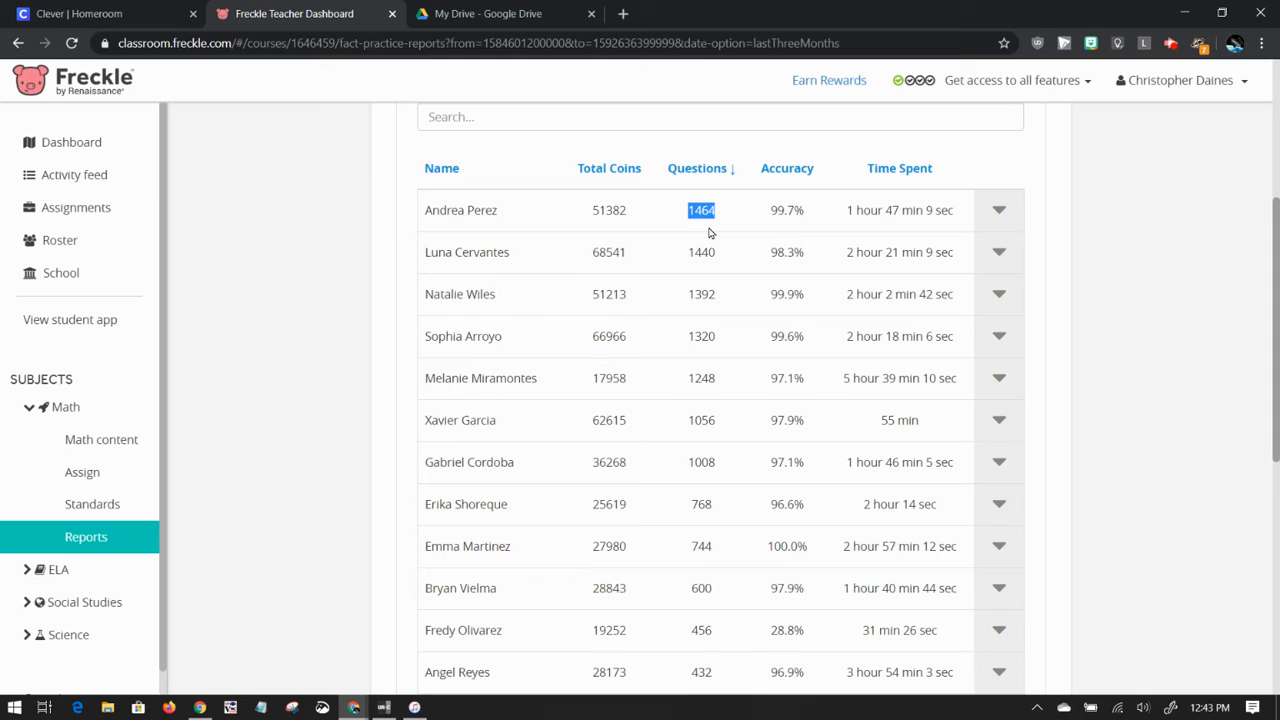
pyautogui.moveTo(780, 210)
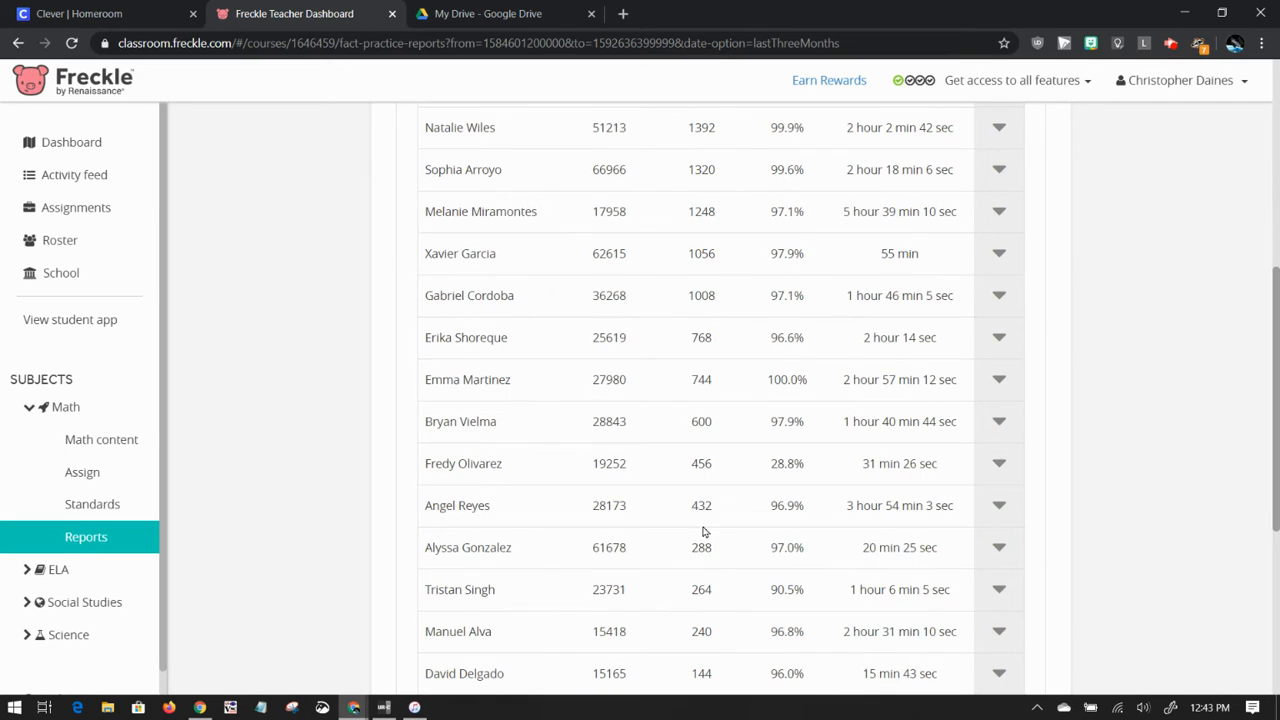
pyautogui.doubleClick(700, 464)
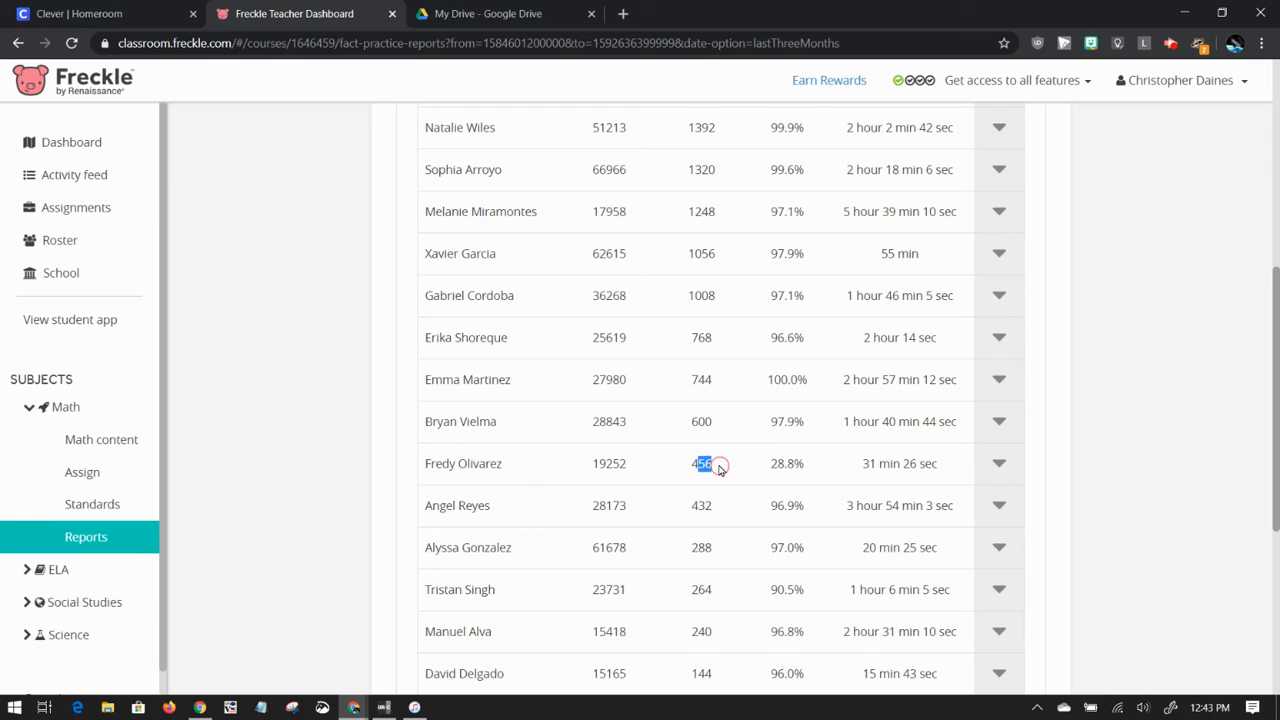
pyautogui.click(788, 464)
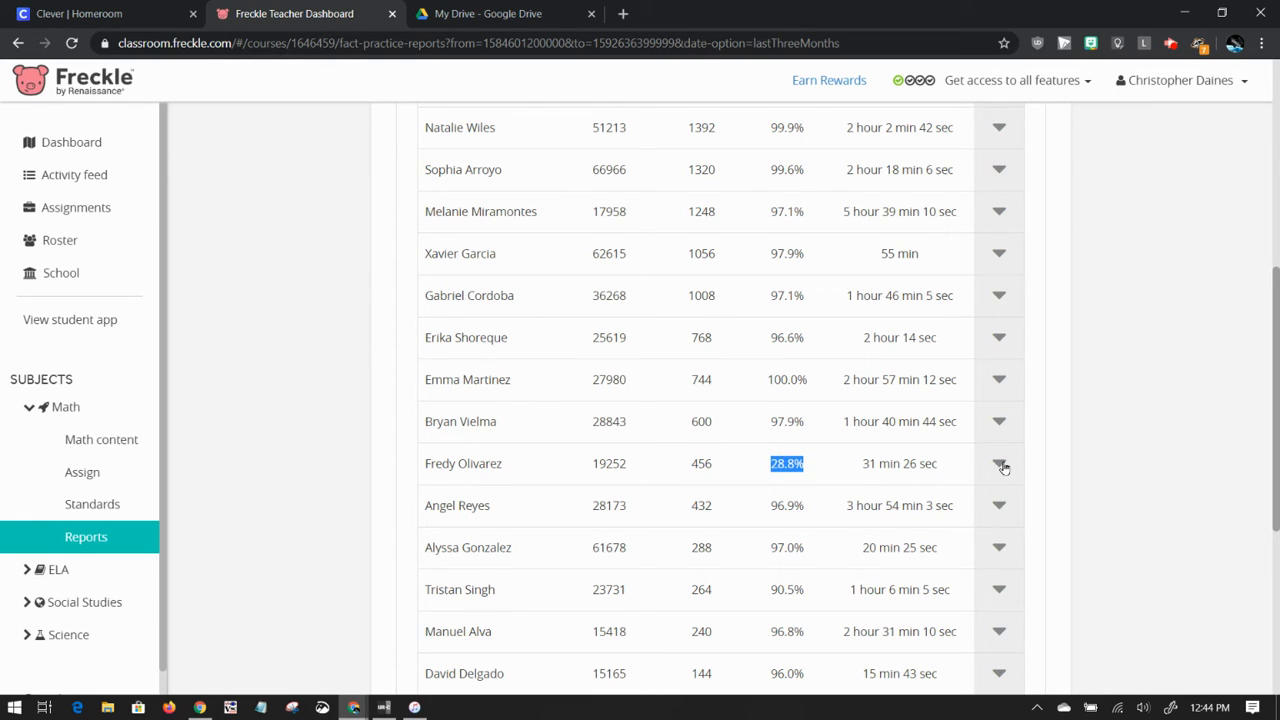
pyautogui.click(998, 464)
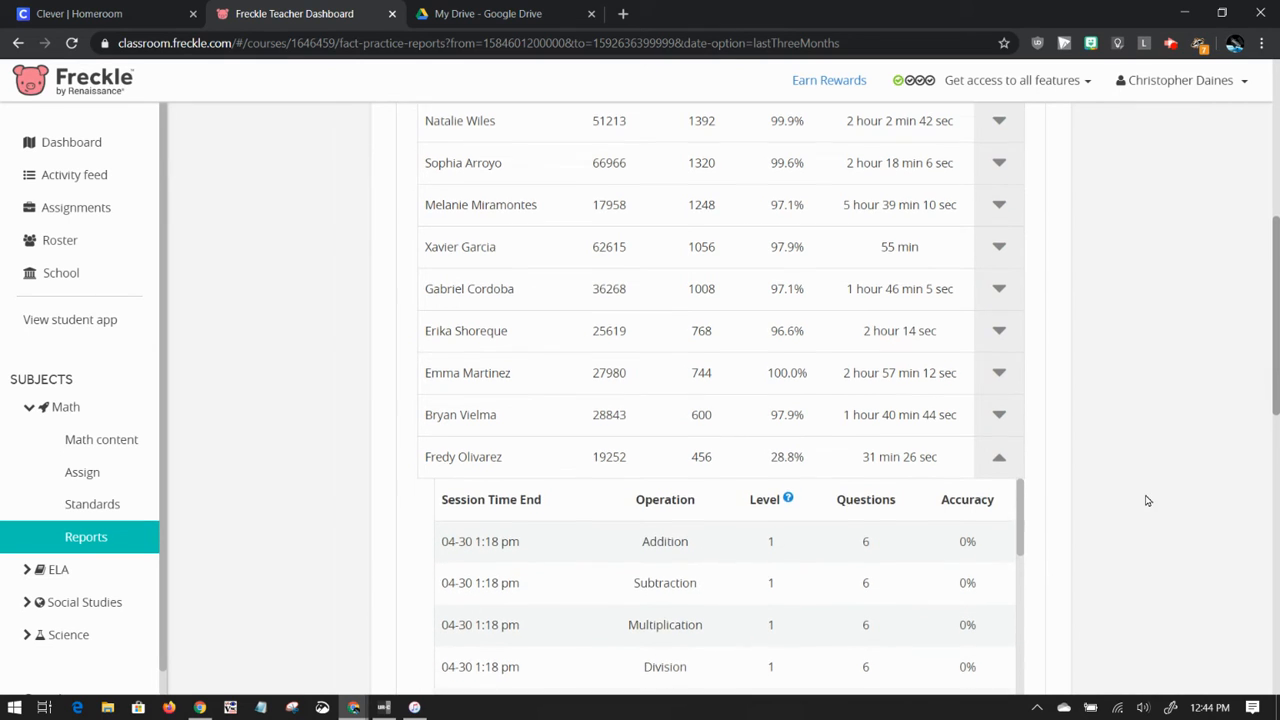
pyautogui.scroll(-3)
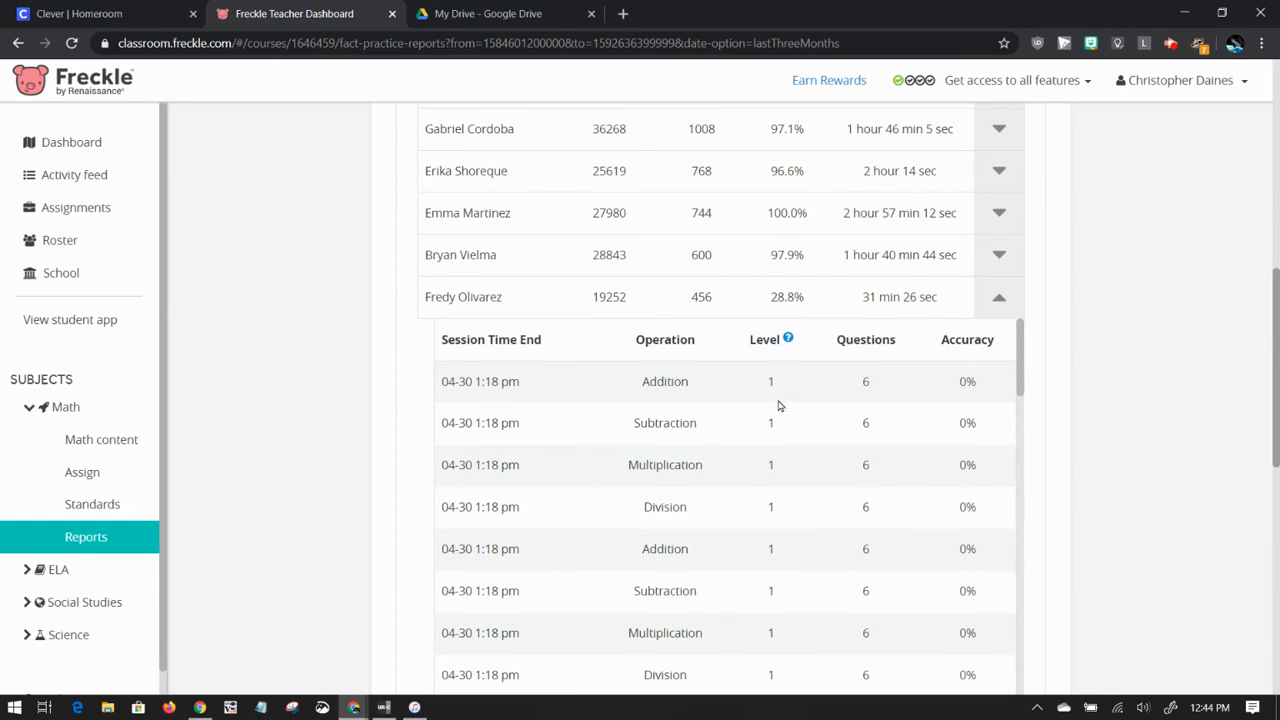
pyautogui.moveTo(998, 254)
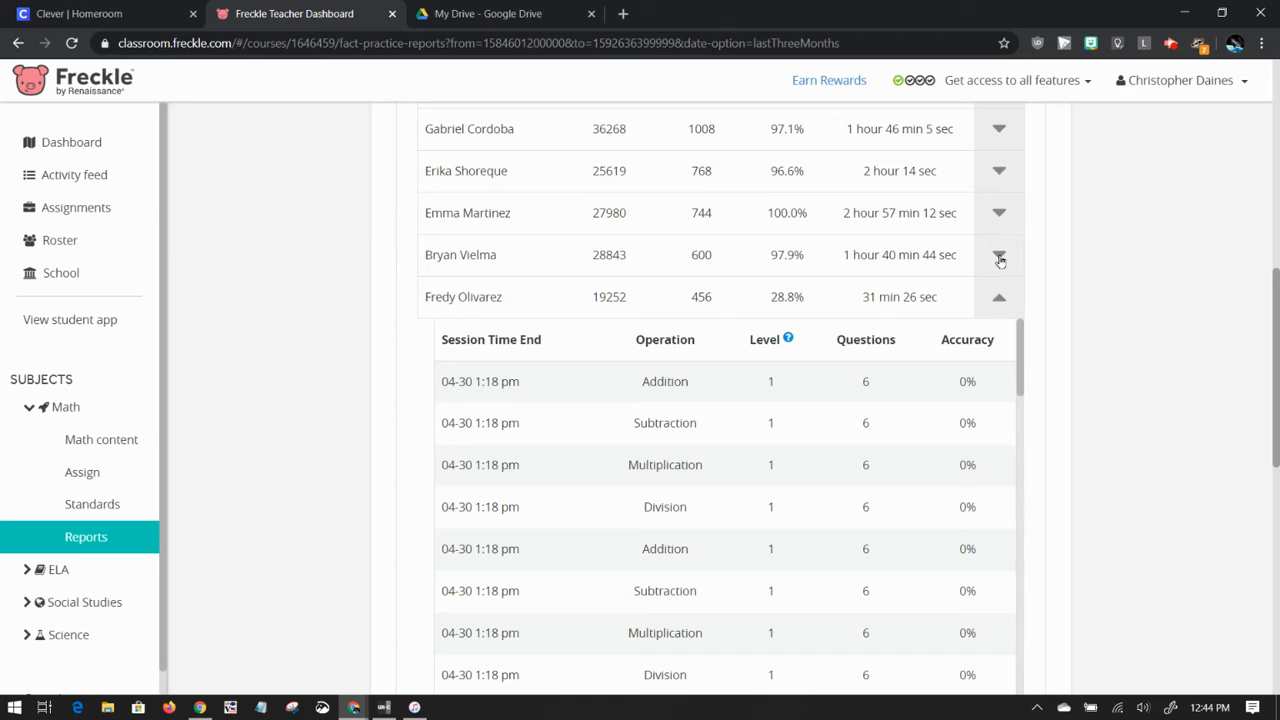
pyautogui.click(998, 254)
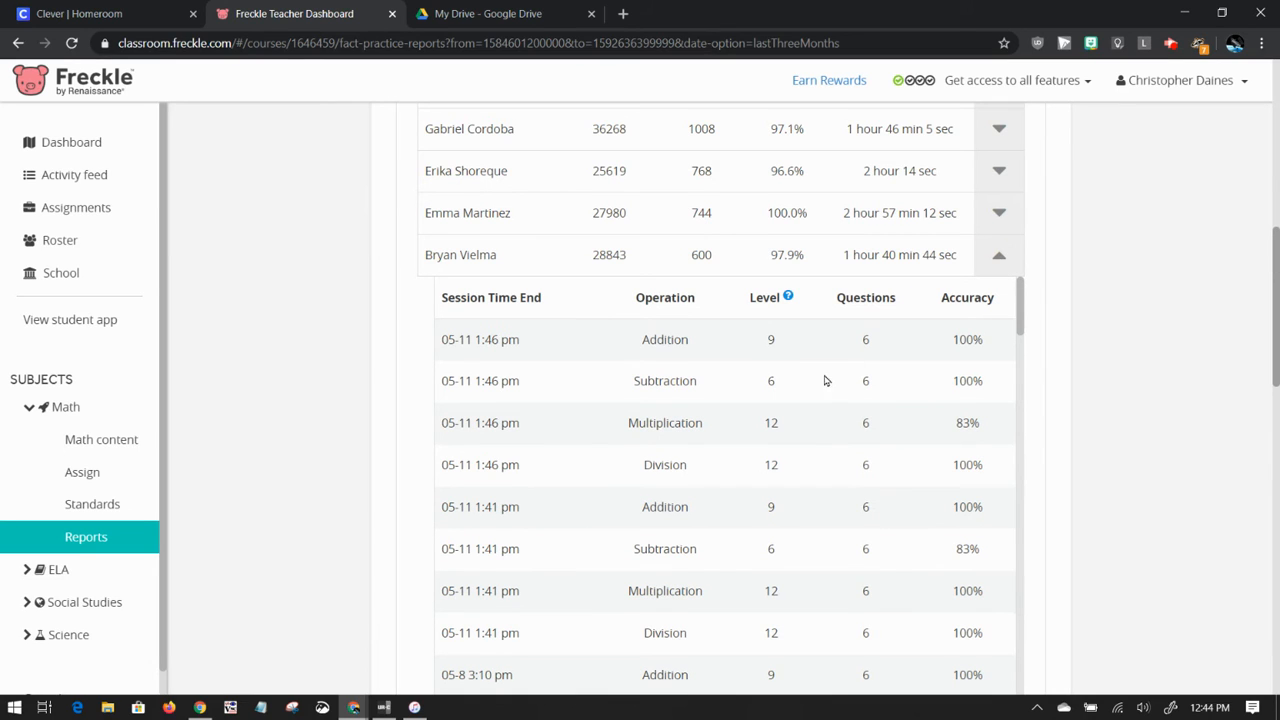
pyautogui.moveTo(780, 486)
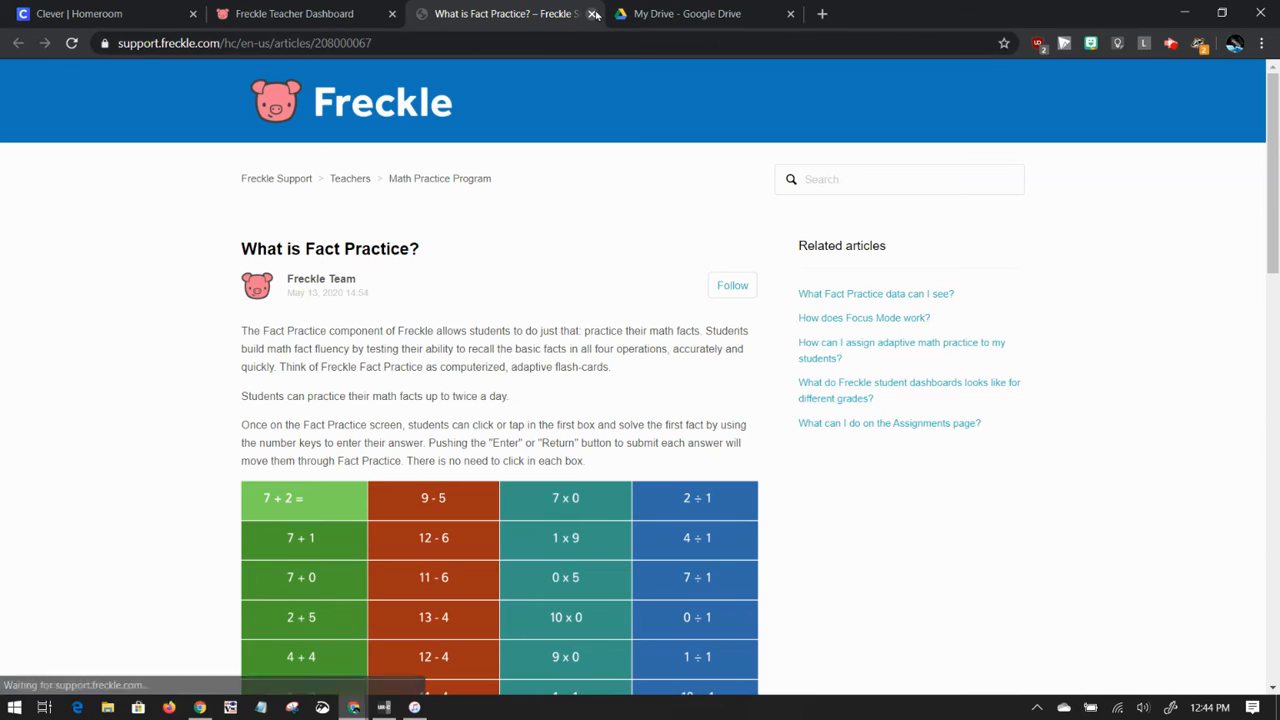
pyautogui.moveTo(594, 16)
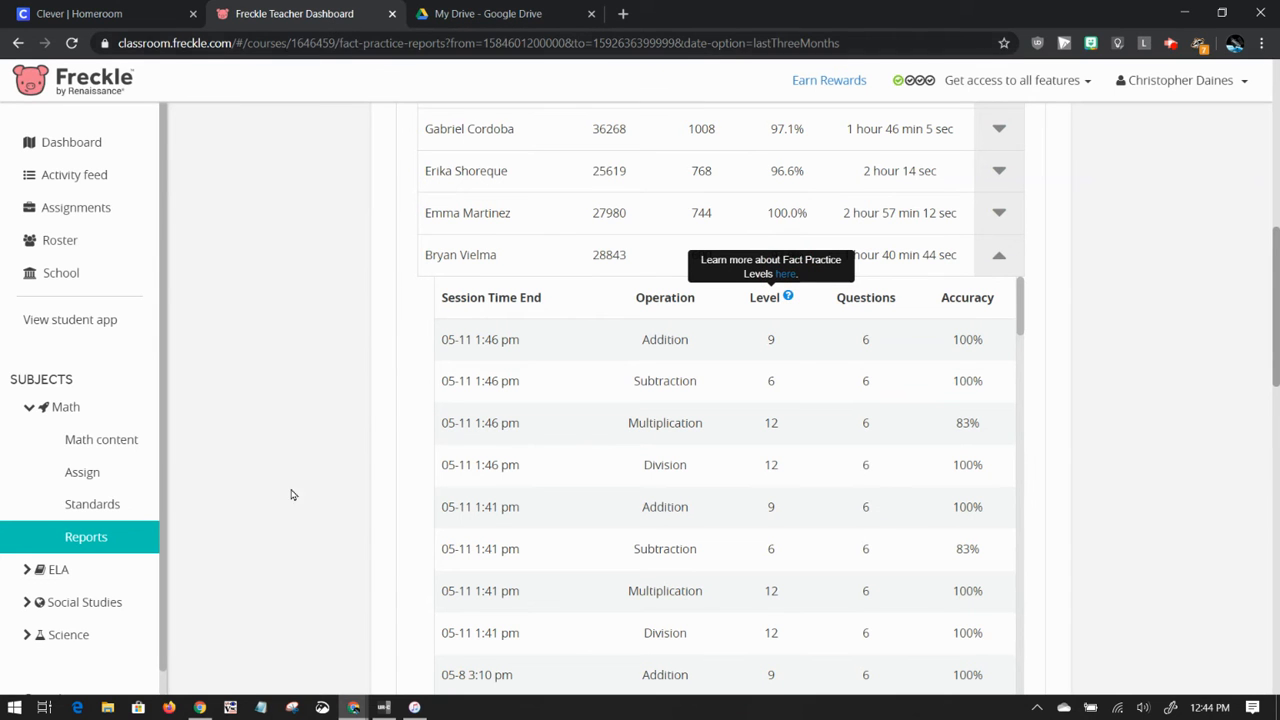
# Return to Math Reports and open the Performance by Standard report for Daines.
pyautogui.scroll(-3)
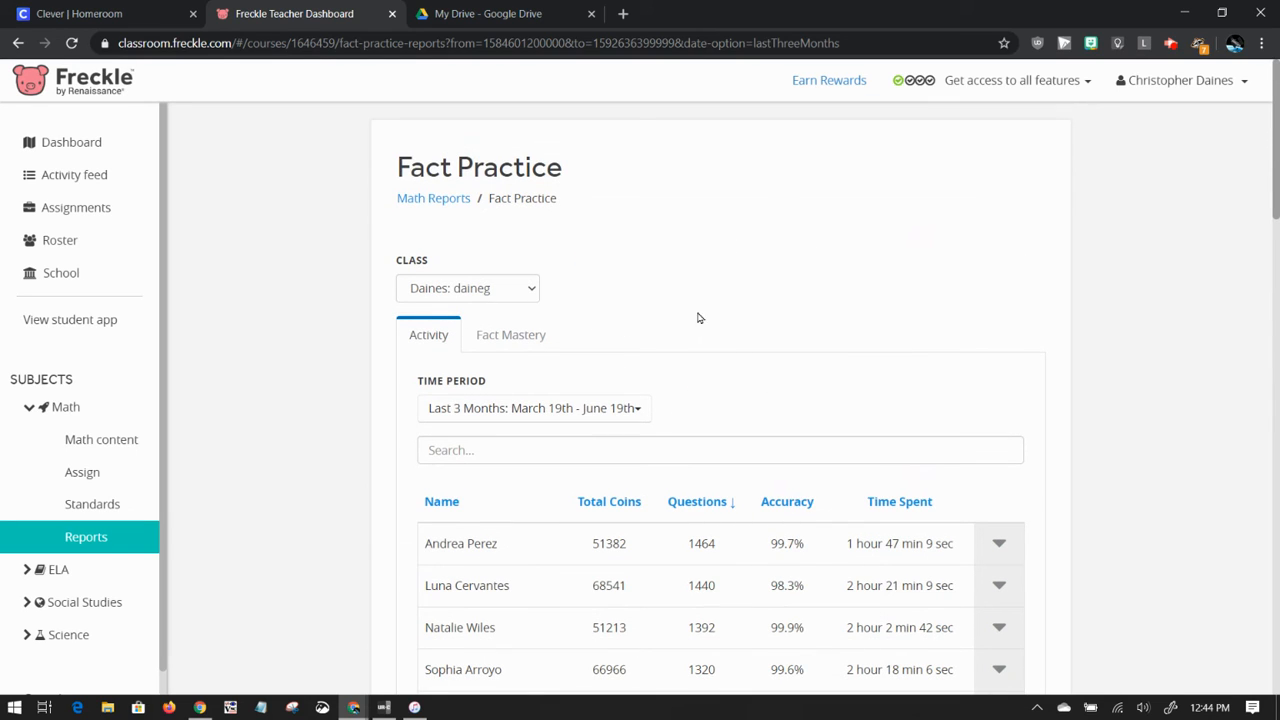
pyautogui.click(432, 198)
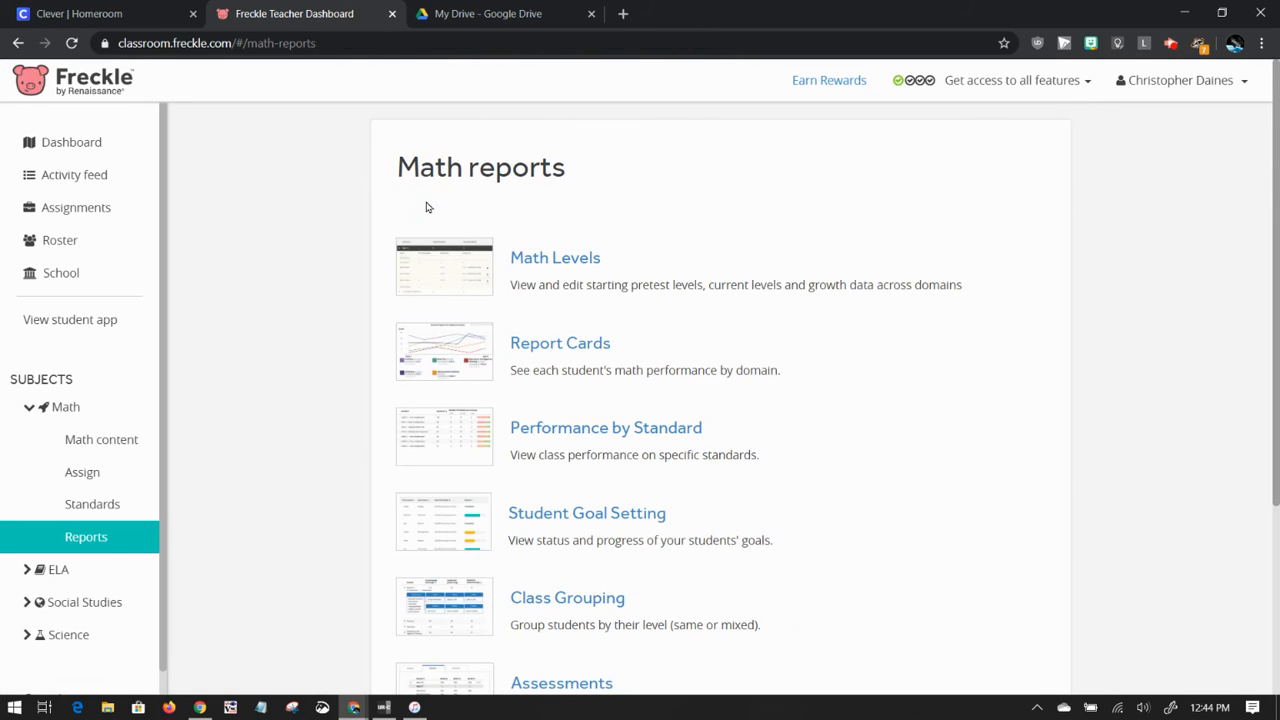
pyautogui.moveTo(614, 438)
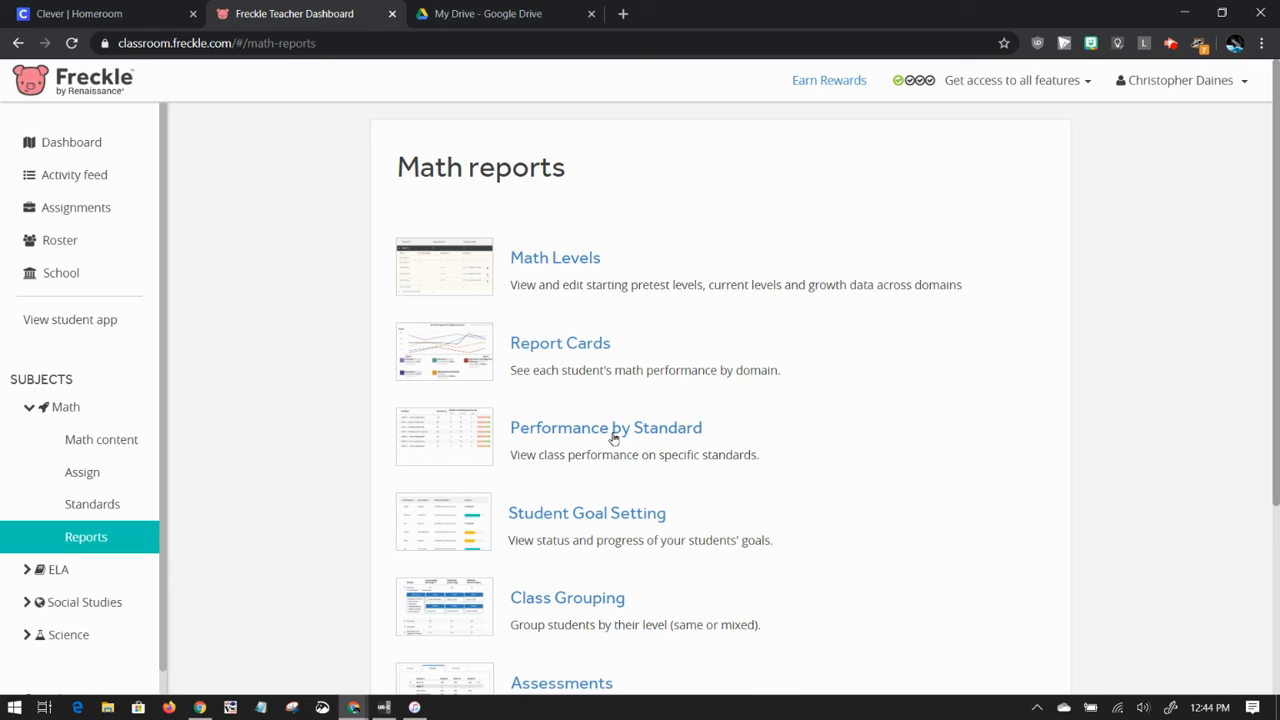
pyautogui.click(604, 428)
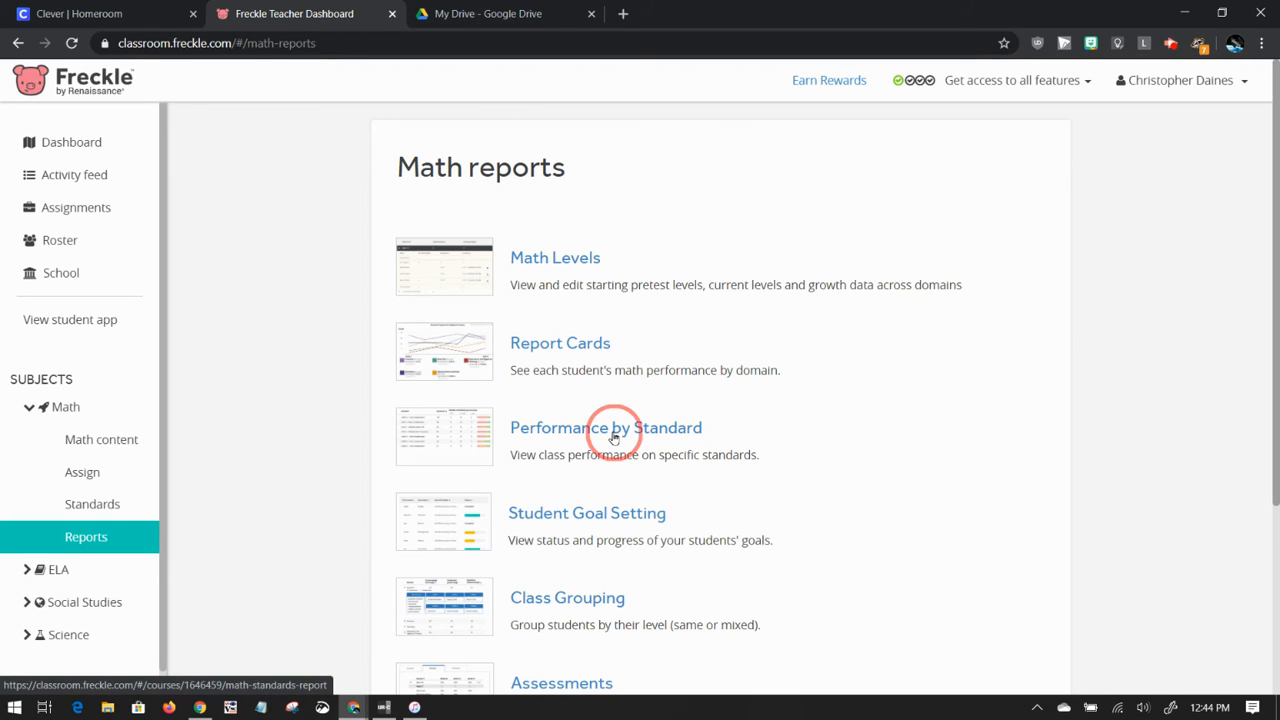
pyautogui.click(604, 428)
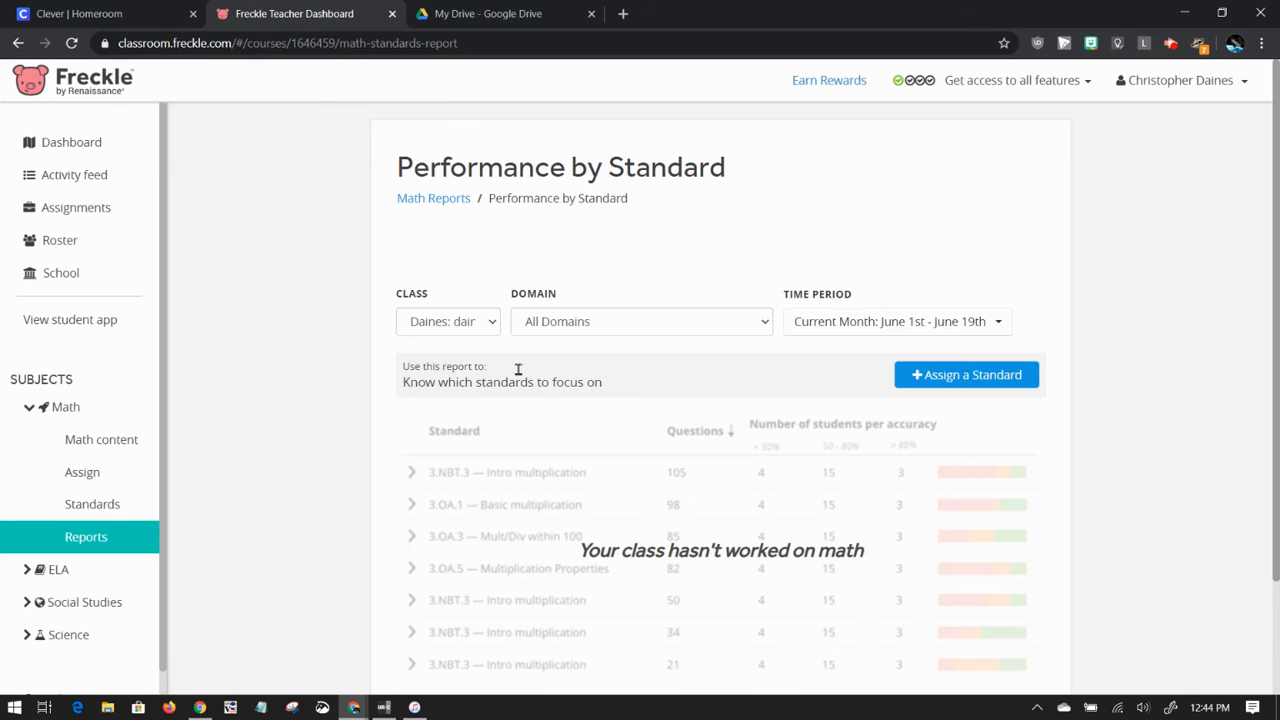
# Set the Time Period to Last 3 Months, listing standards like 4.OA.5 with proficiency bands.
pyautogui.click(896, 320)
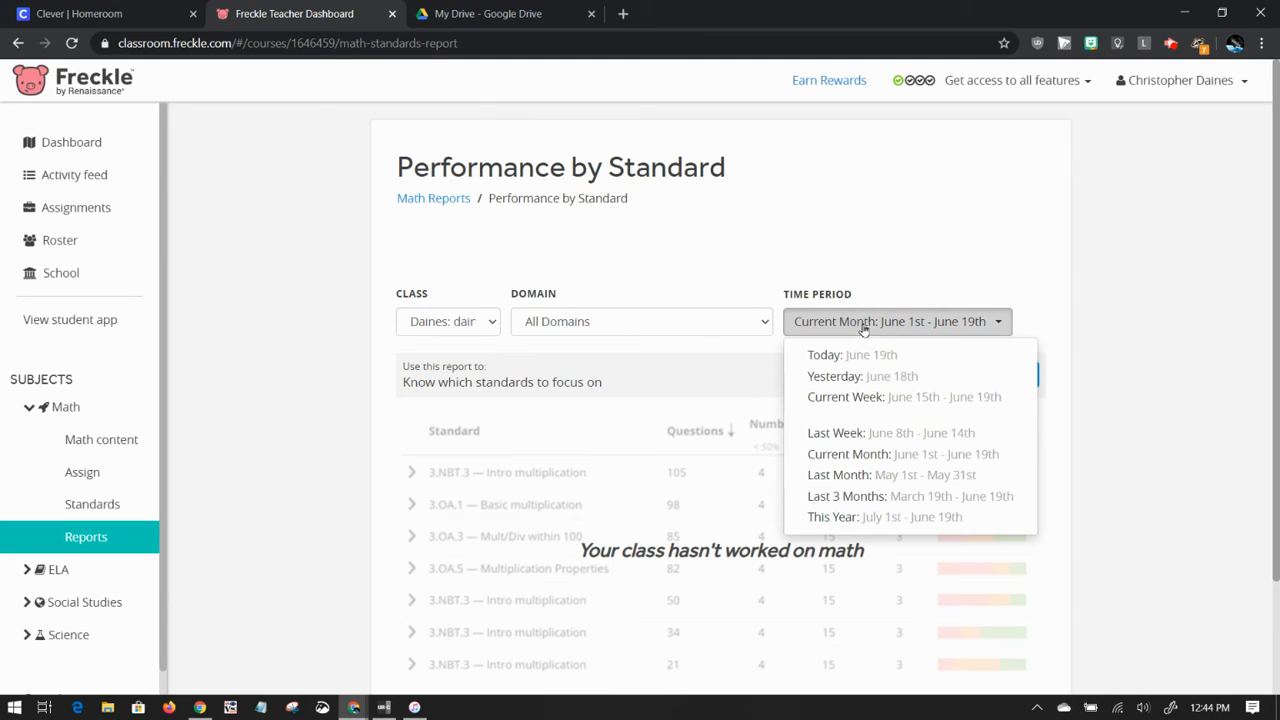
pyautogui.click(910, 496)
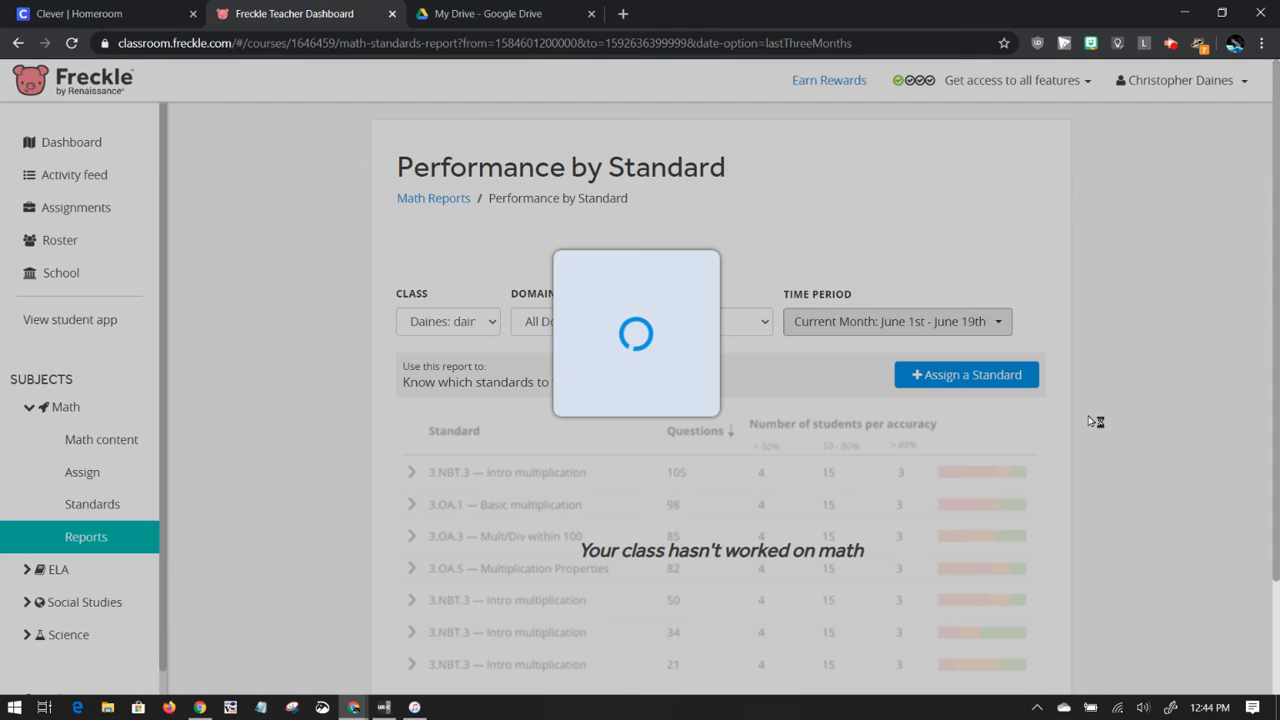
pyautogui.click(896, 320)
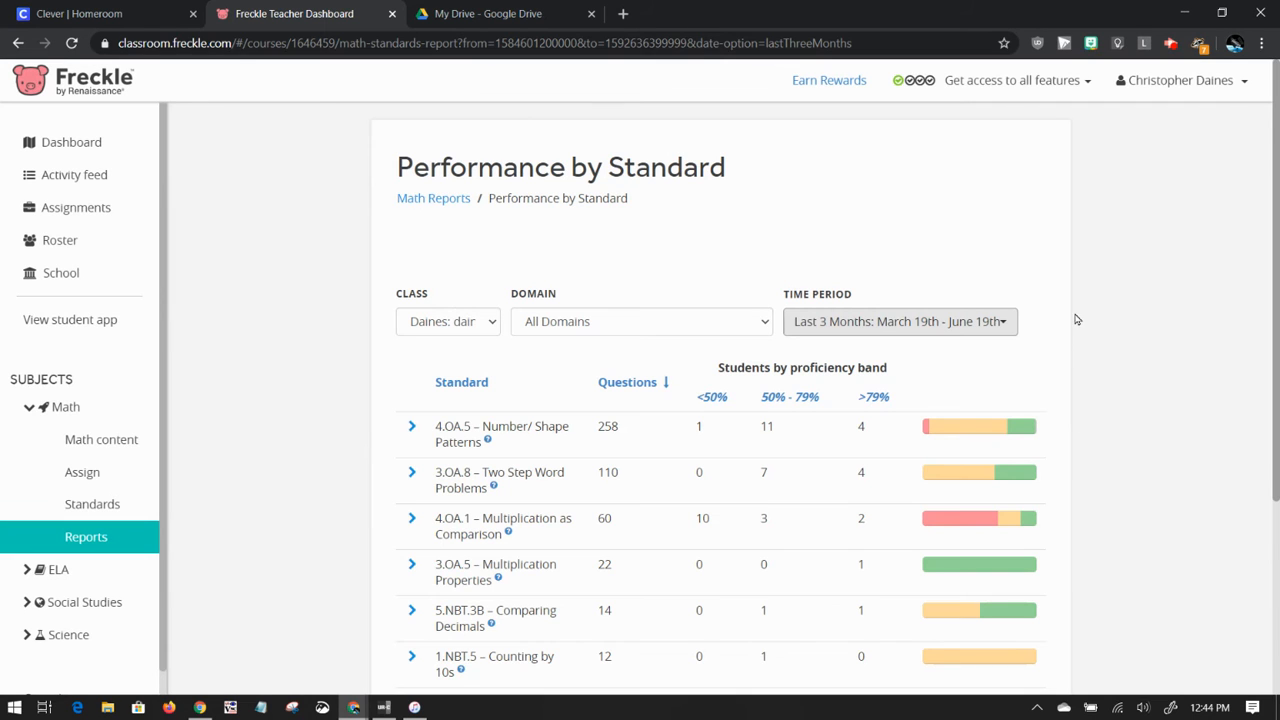
pyautogui.scroll(-3)
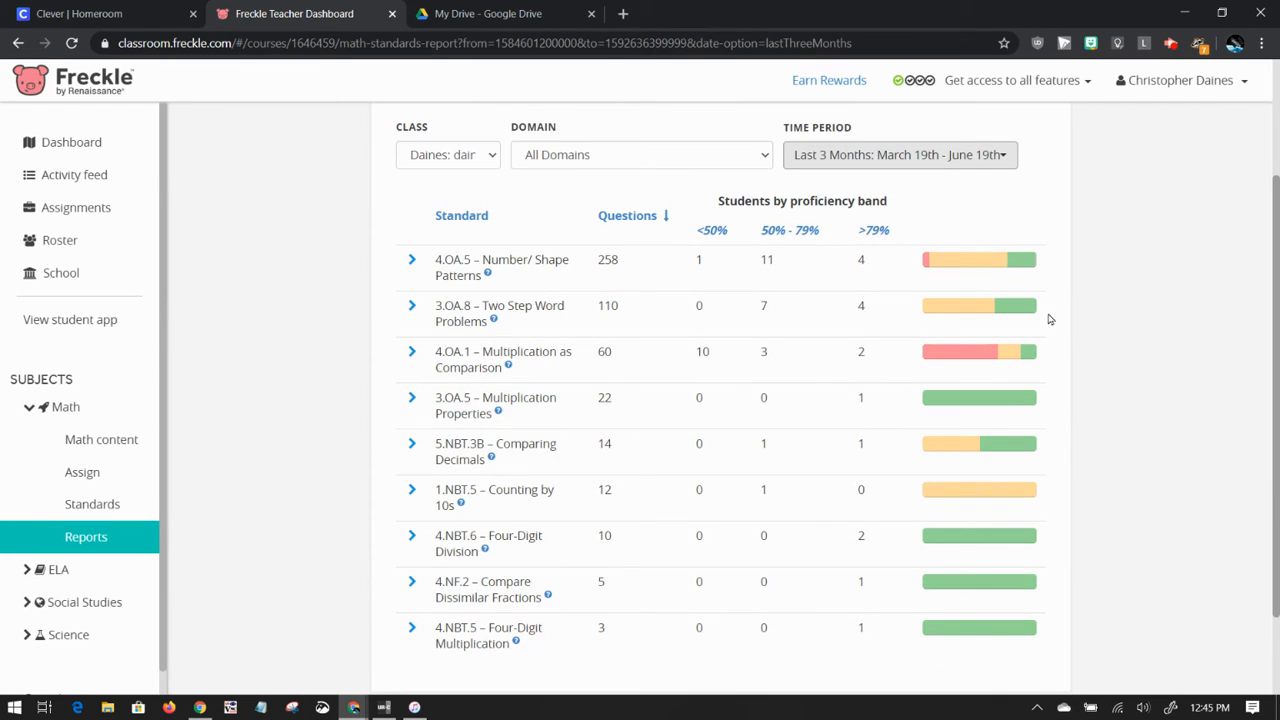
pyautogui.moveTo(750, 268)
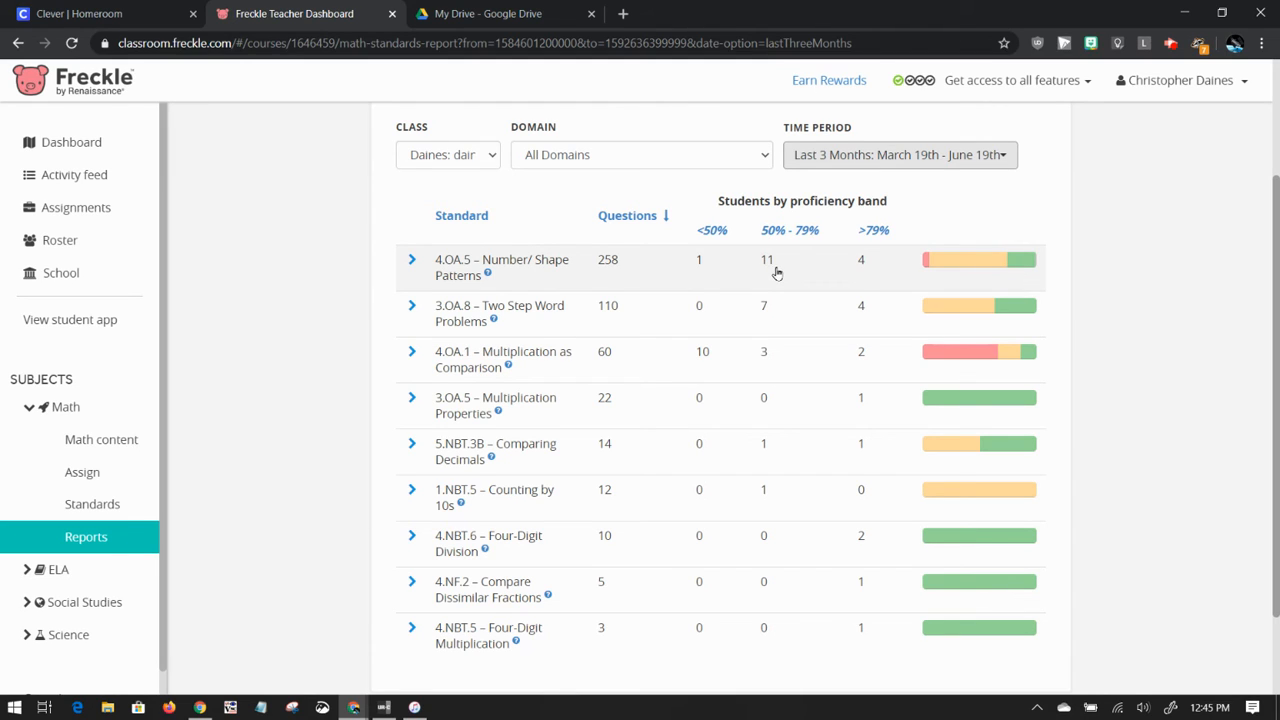
pyautogui.moveTo(936, 256)
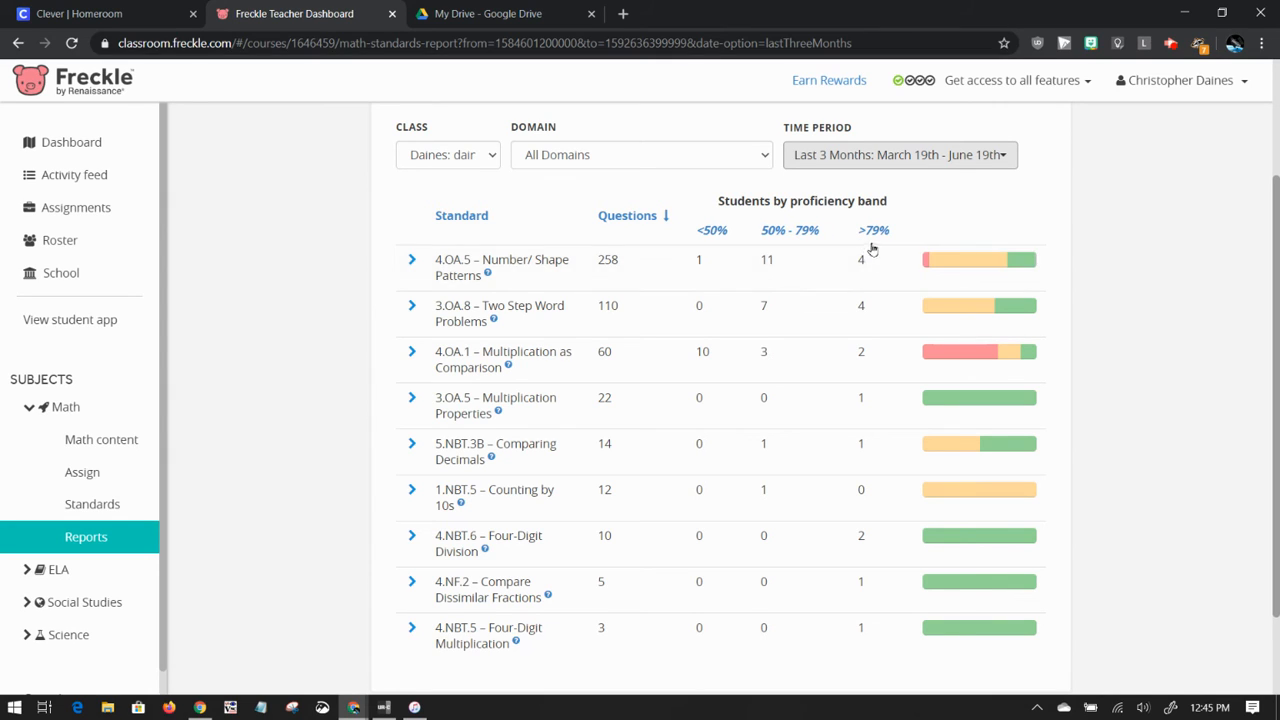
pyautogui.moveTo(704, 270)
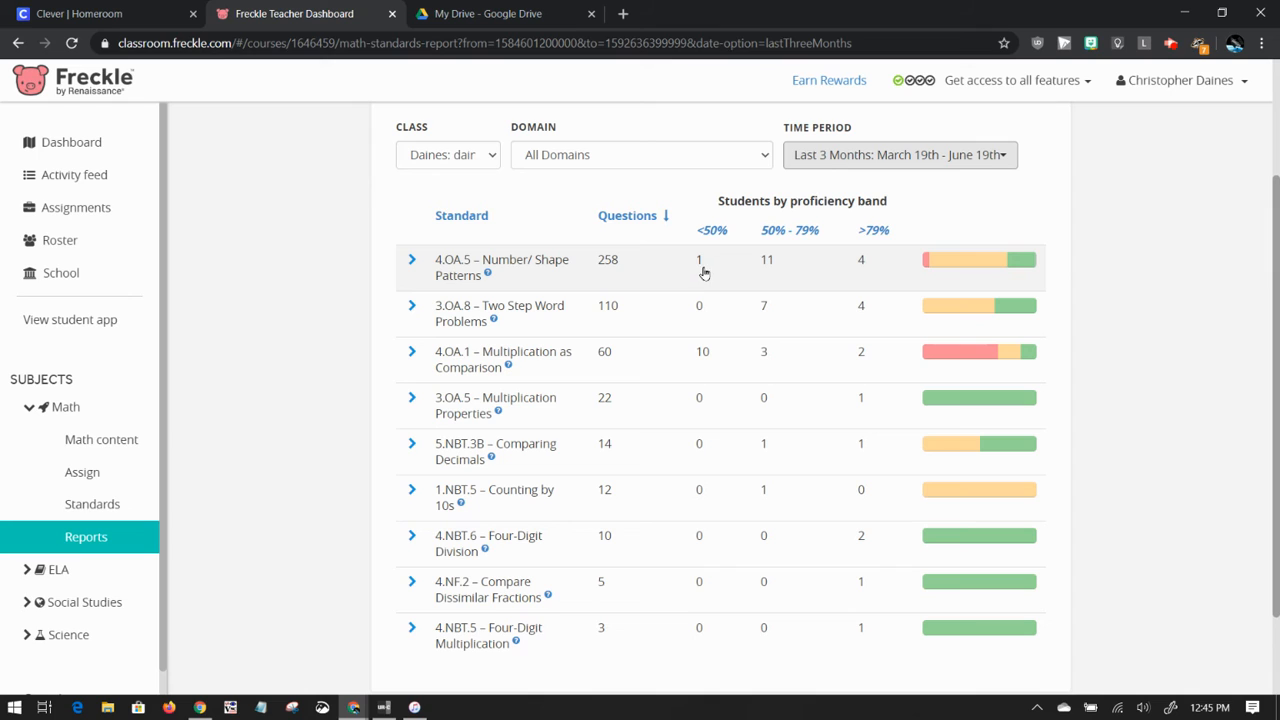
pyautogui.moveTo(516, 272)
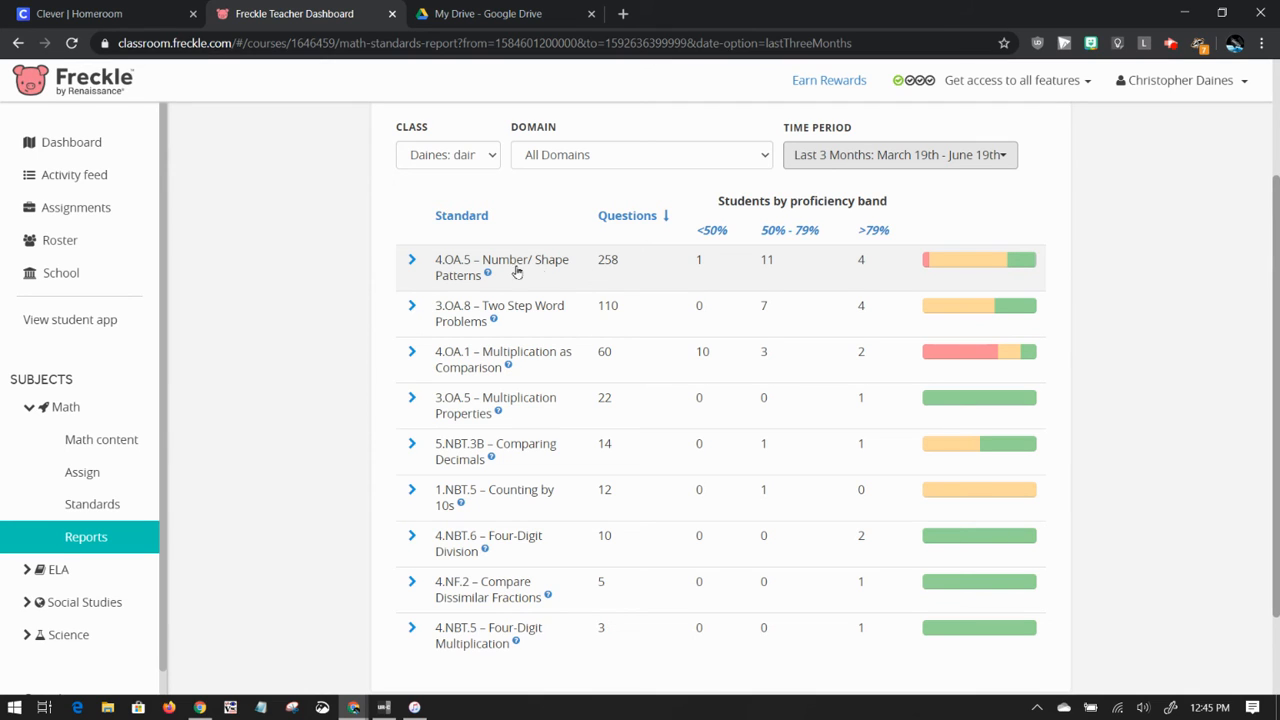
# Expand 4.OA.5 Number/ Shape Patterns to show students in each proficiency band.
pyautogui.click(412, 264)
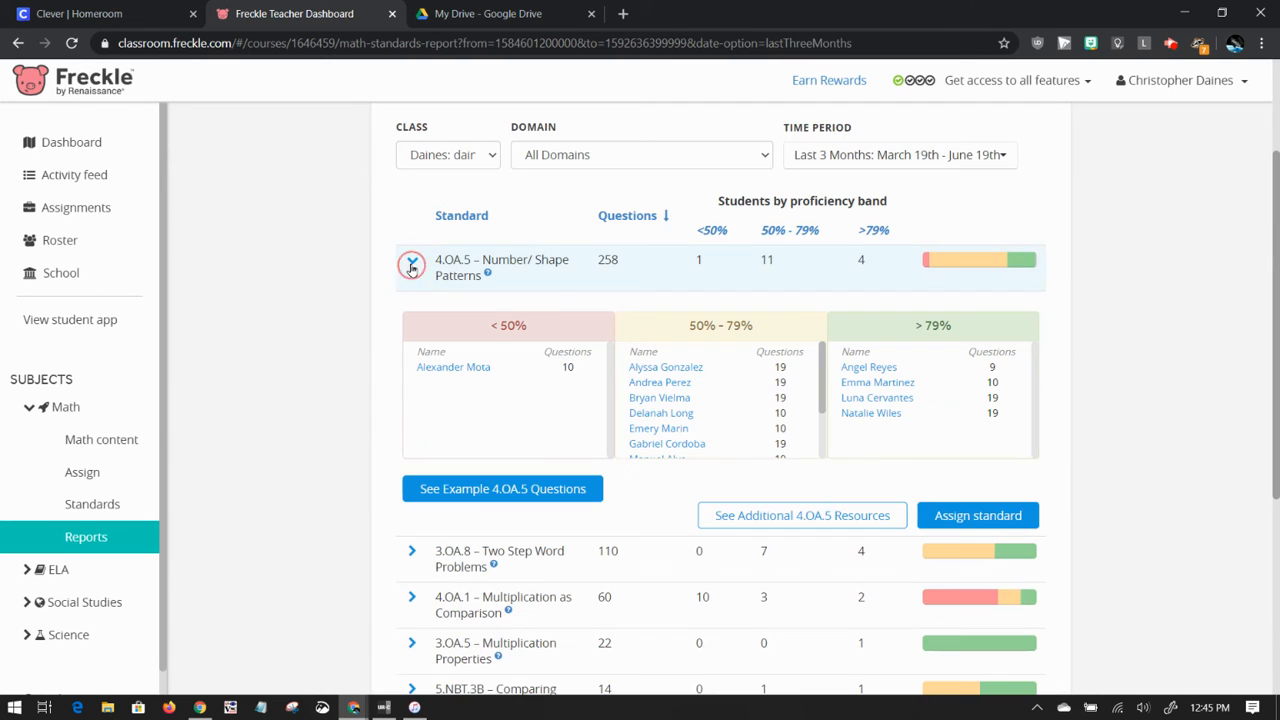
pyautogui.click(412, 264)
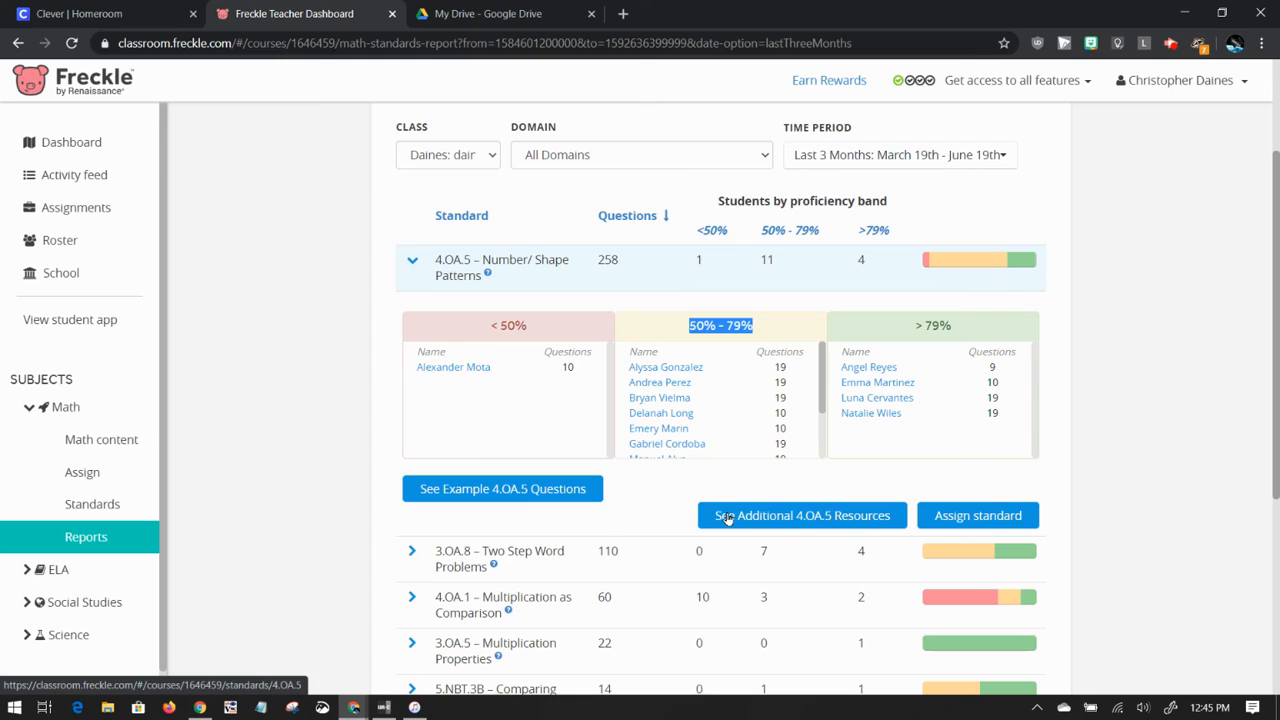
pyautogui.moveTo(728, 520)
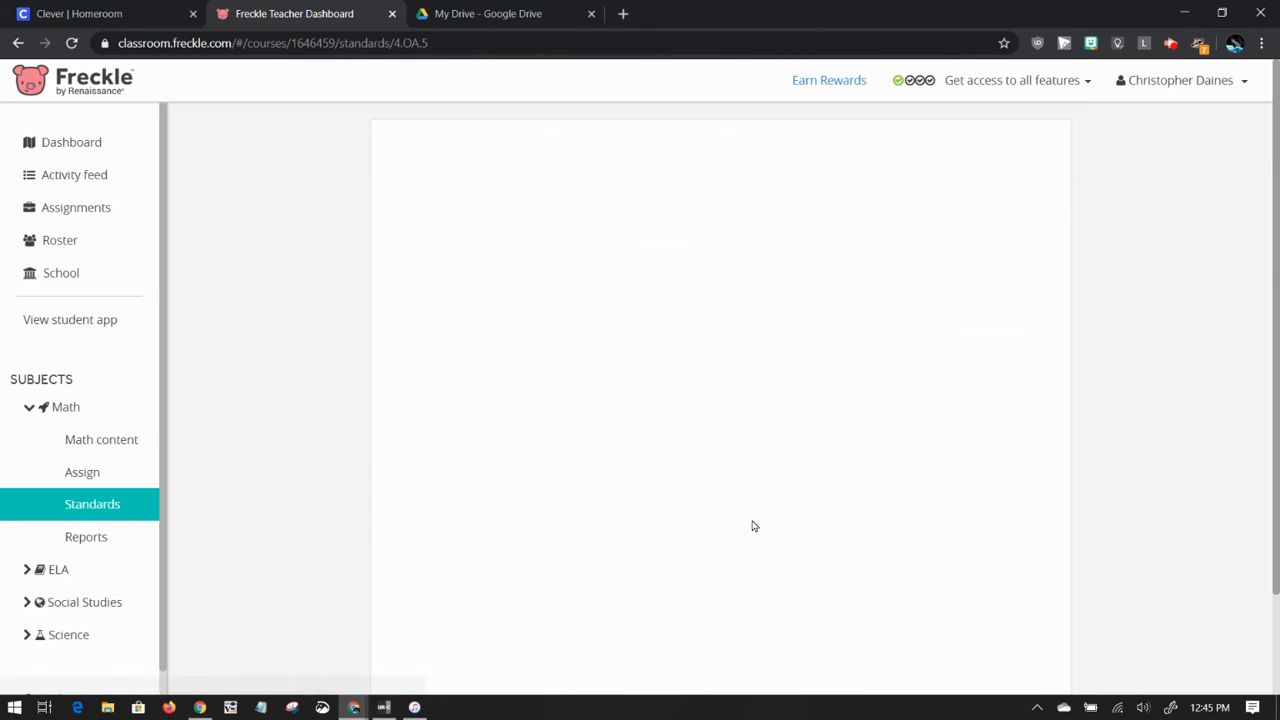
# Open the 4.OA.5 Math Standards page and scroll to Targeted Practice, worksheet, lesson and assessment cards.
pyautogui.click(92, 504)
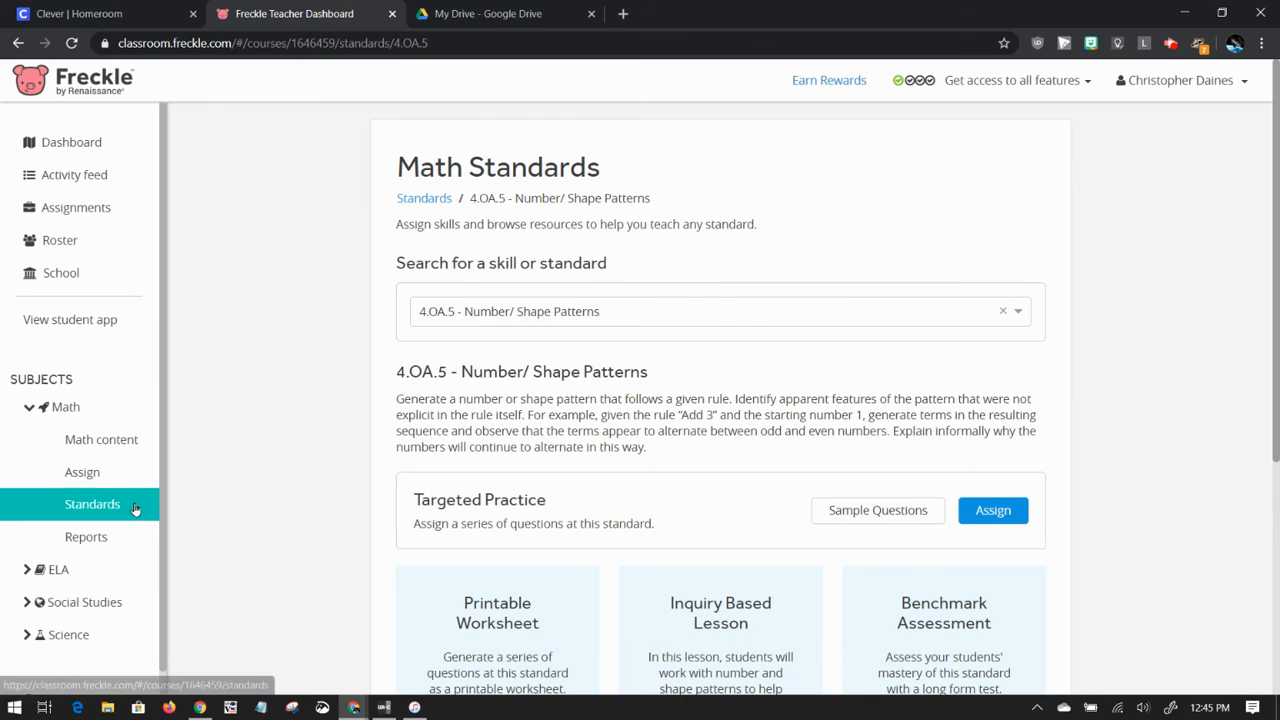
pyautogui.scroll(-3)
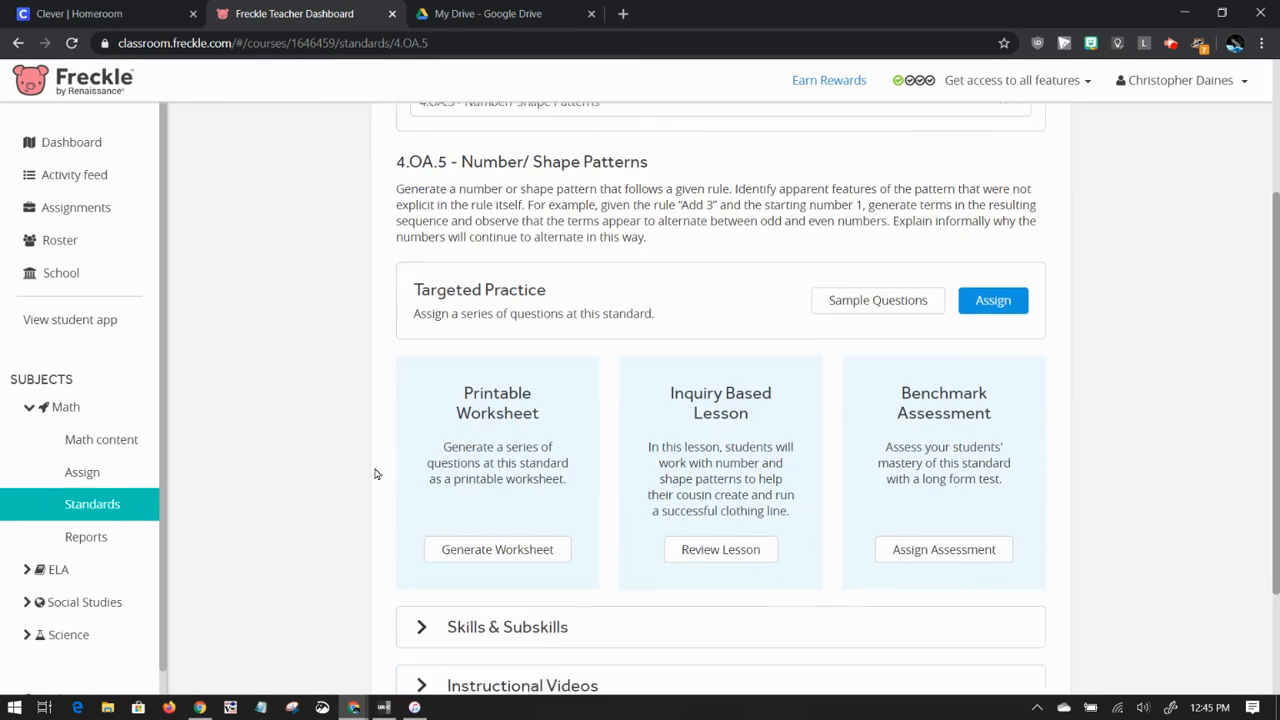
pyautogui.scroll(-3)
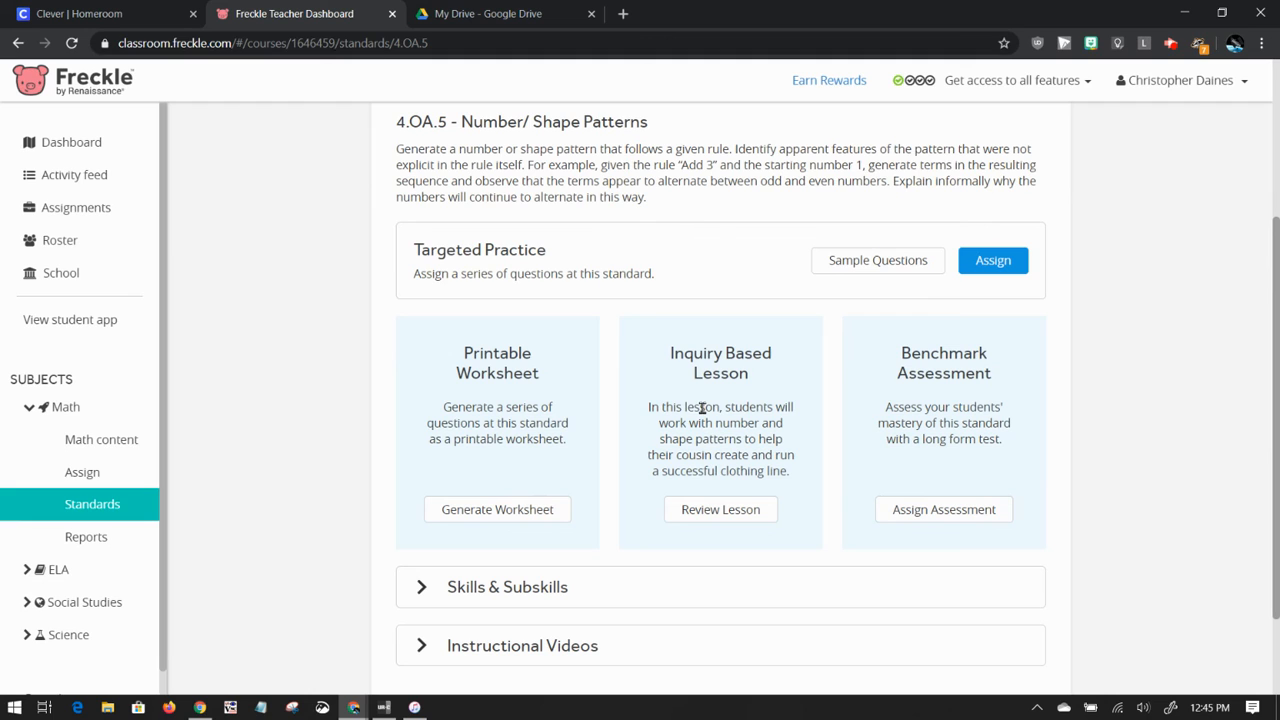
pyautogui.moveTo(992, 260)
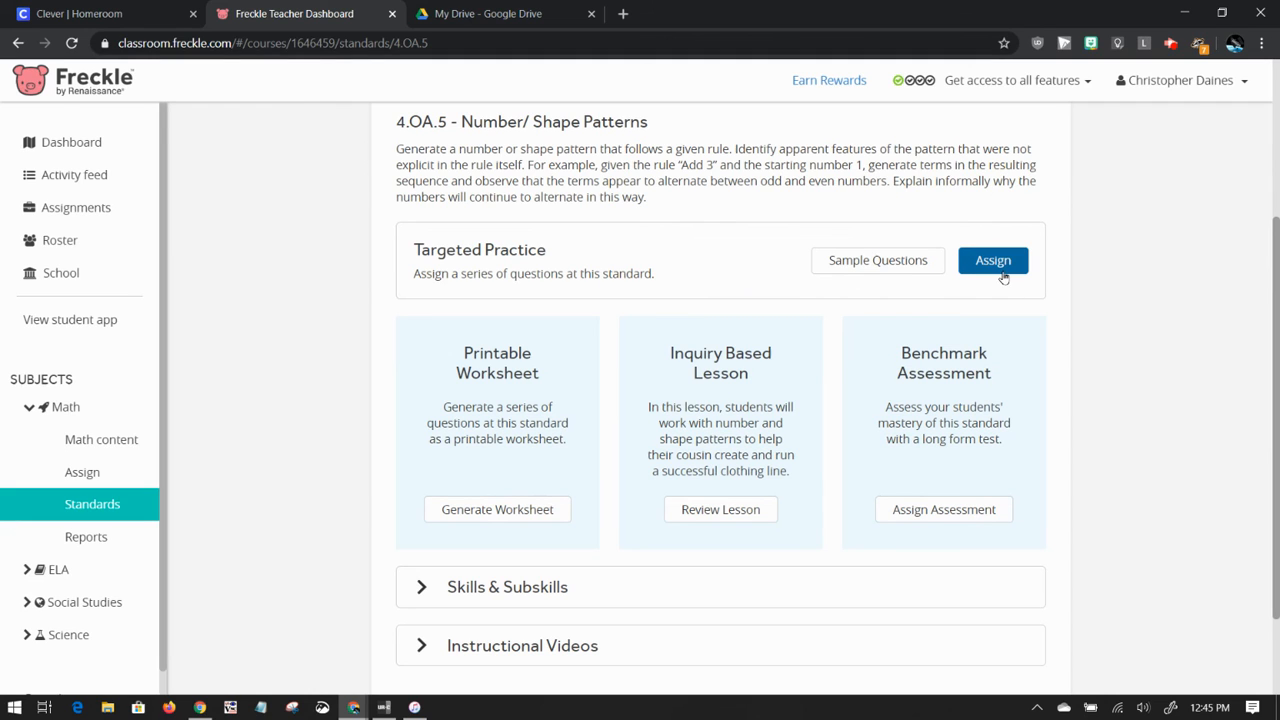
pyautogui.scroll(-3)
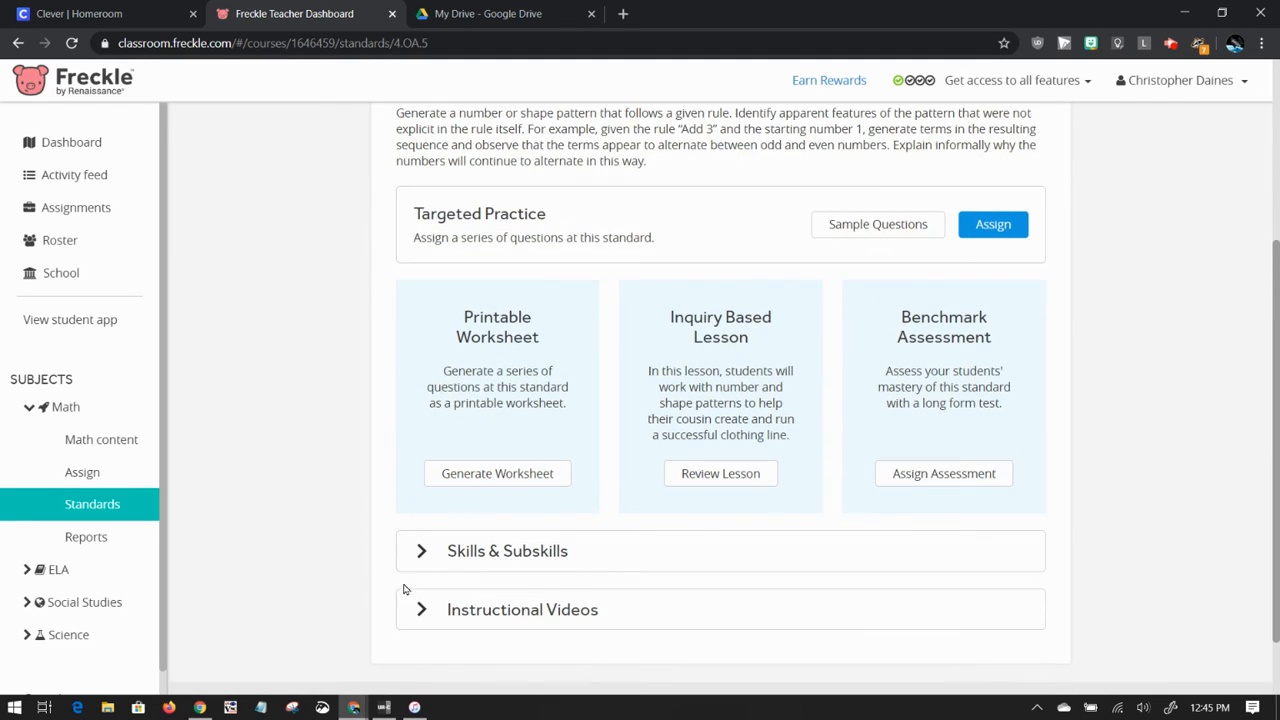